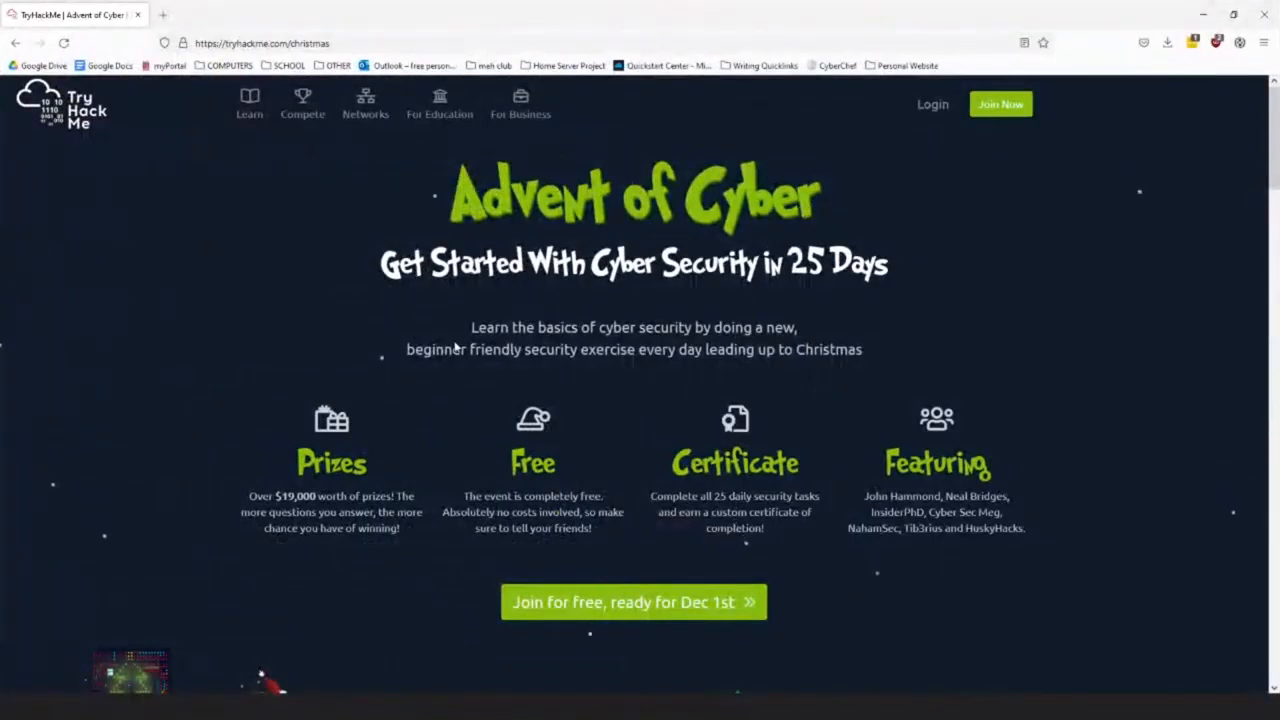
Scroll through the Homelab Overview slide's bullets and pictures while discussing beginner VM and advanced home labs.
scroll(down, 3)
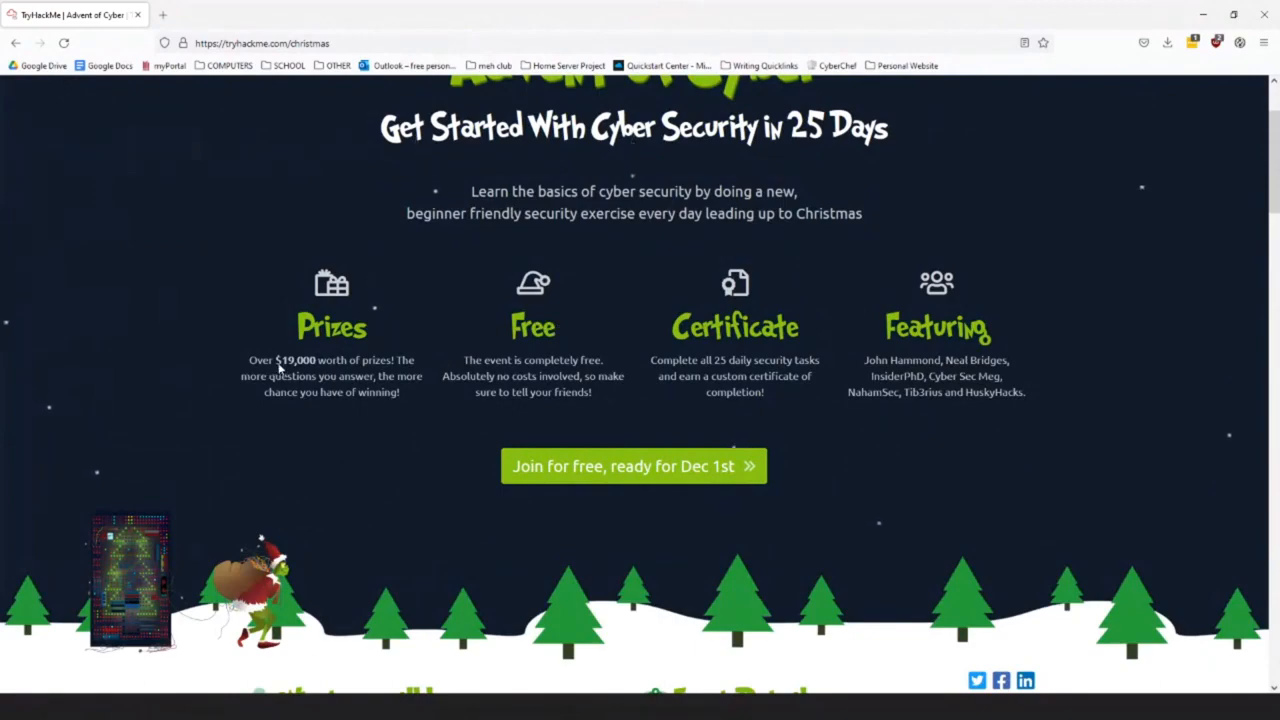
mouse_move(368, 368)
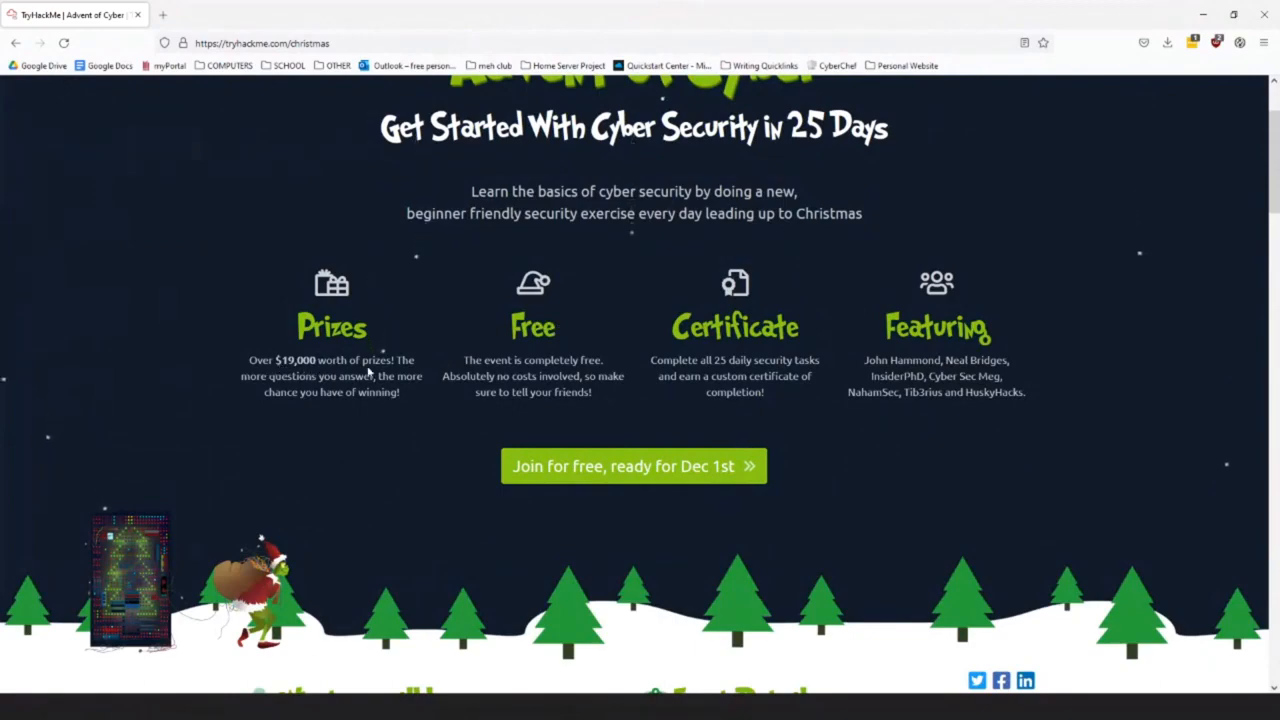
scroll(down, 3)
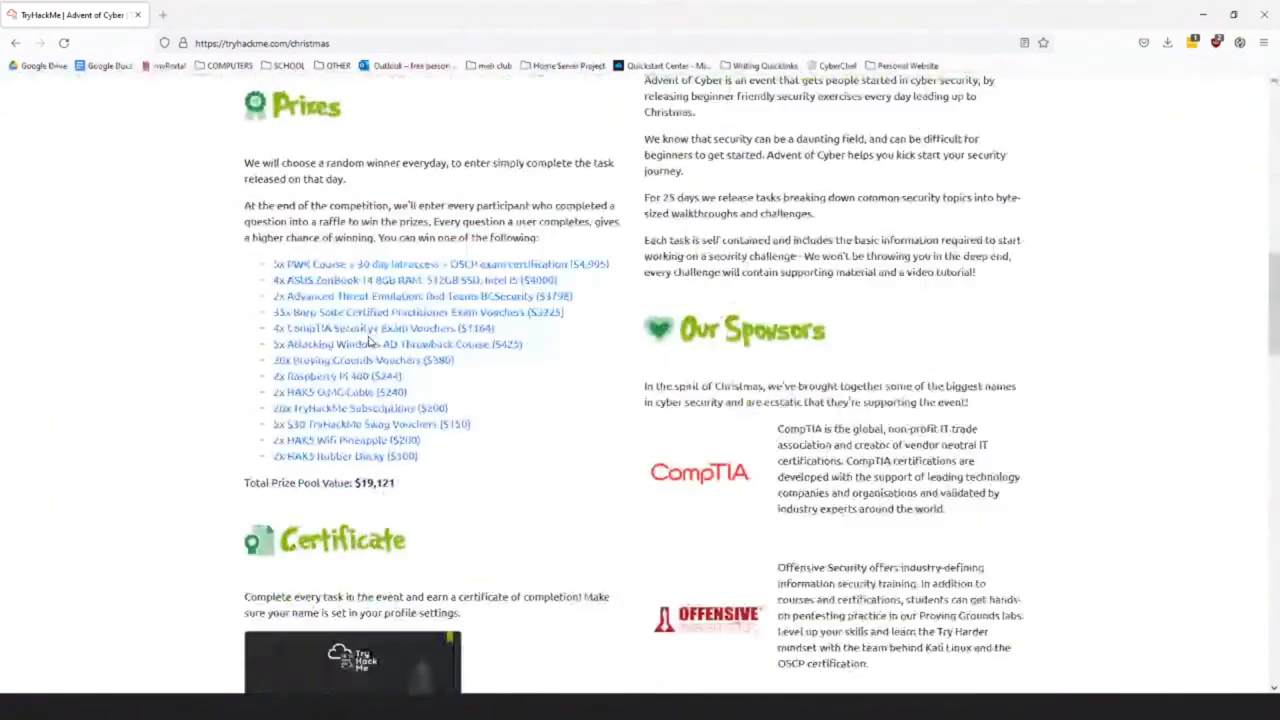
scroll(down, 3)
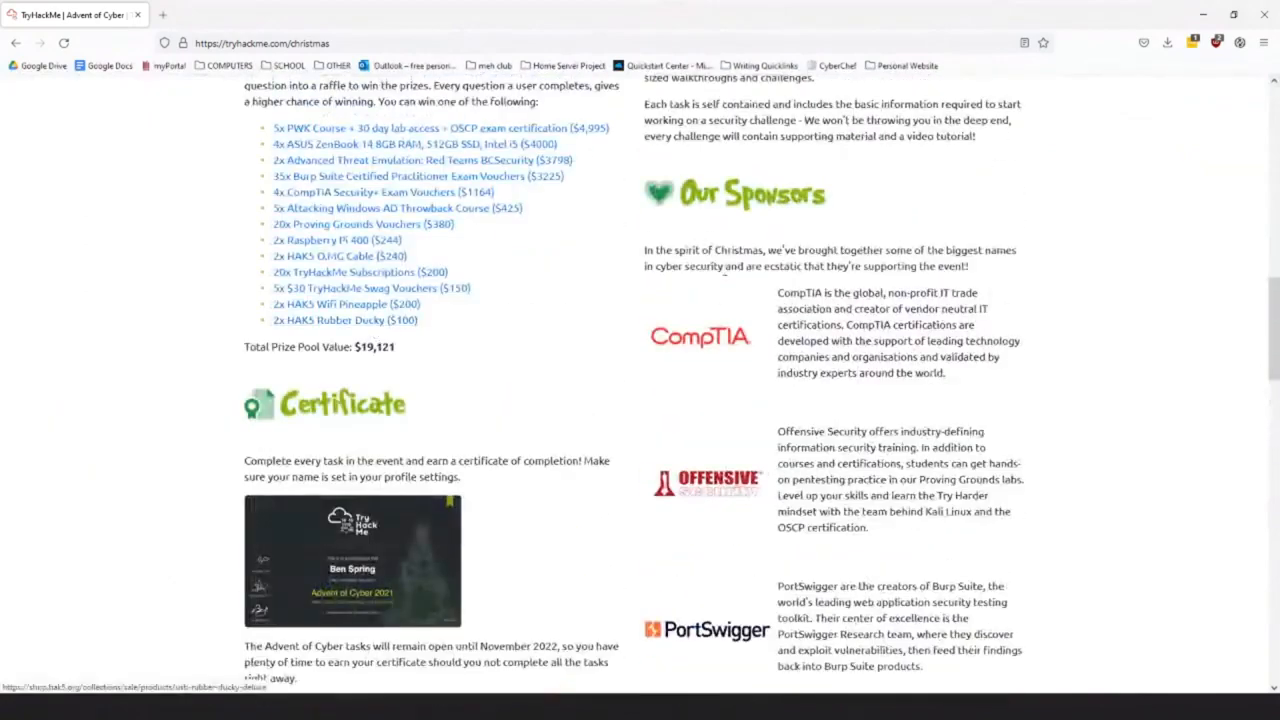
scroll(down, 3)
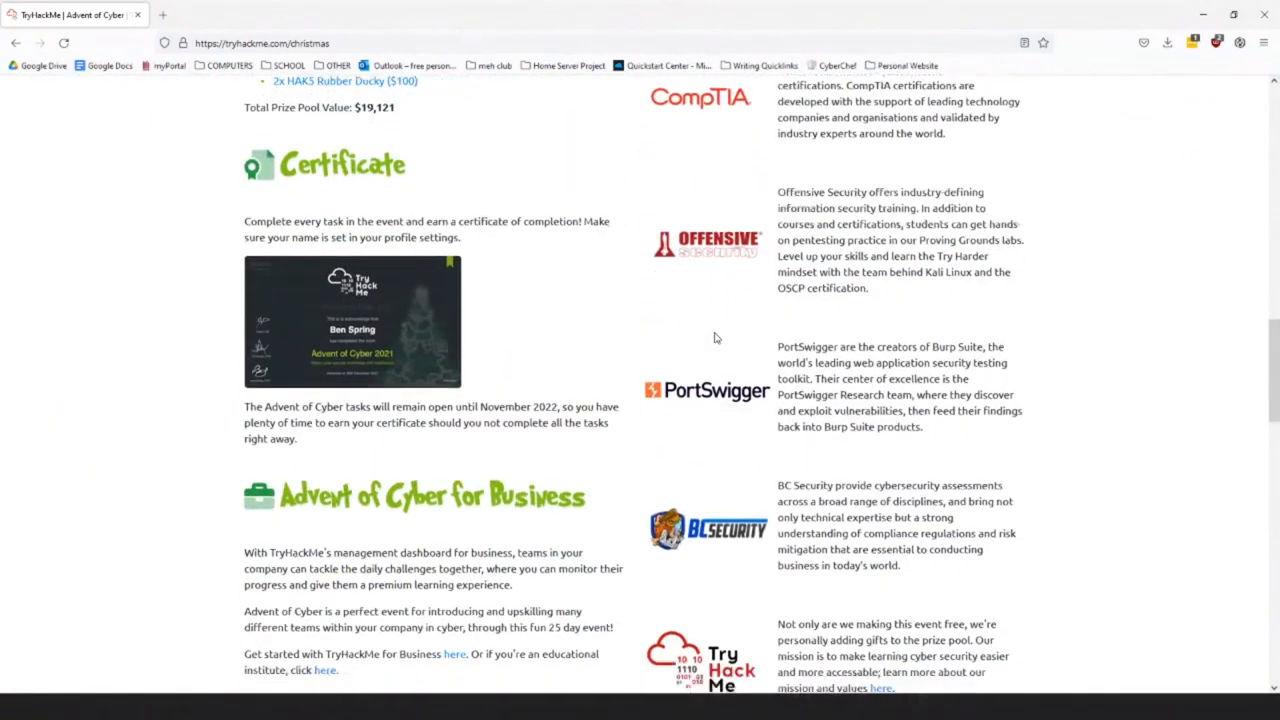
scroll(down, 3)
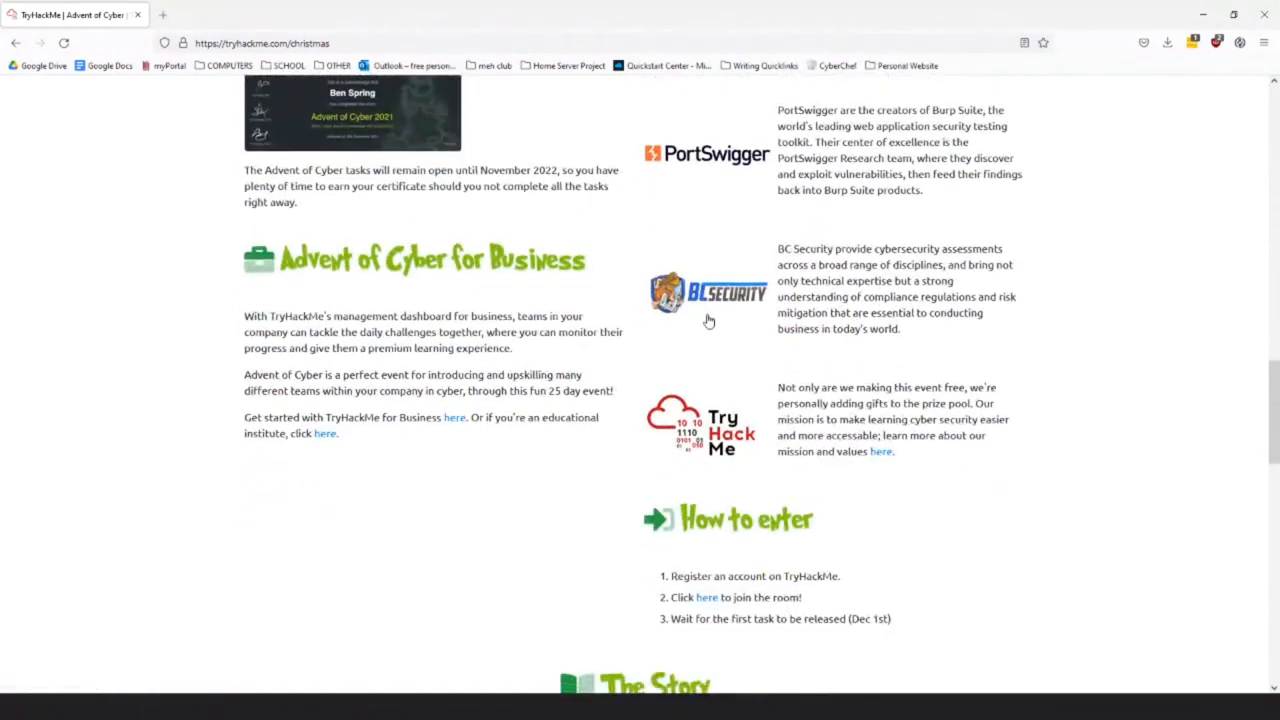
scroll(down, 3)
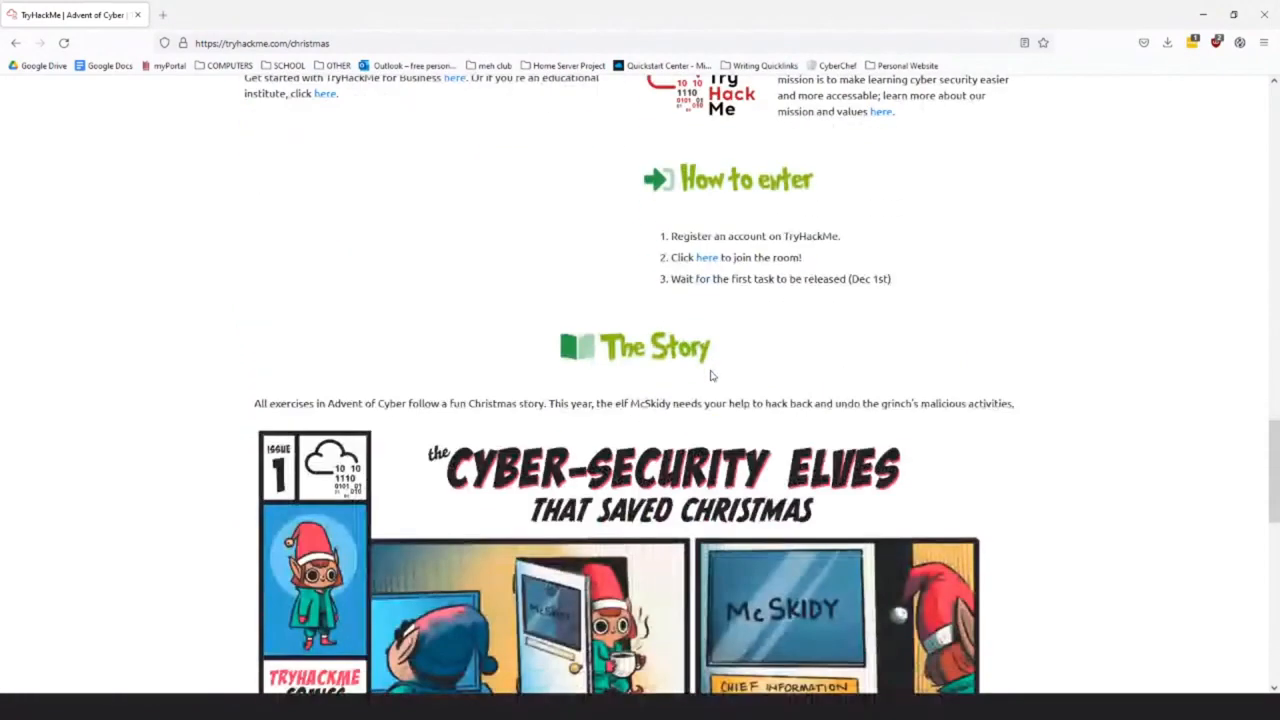
scroll(down, 3)
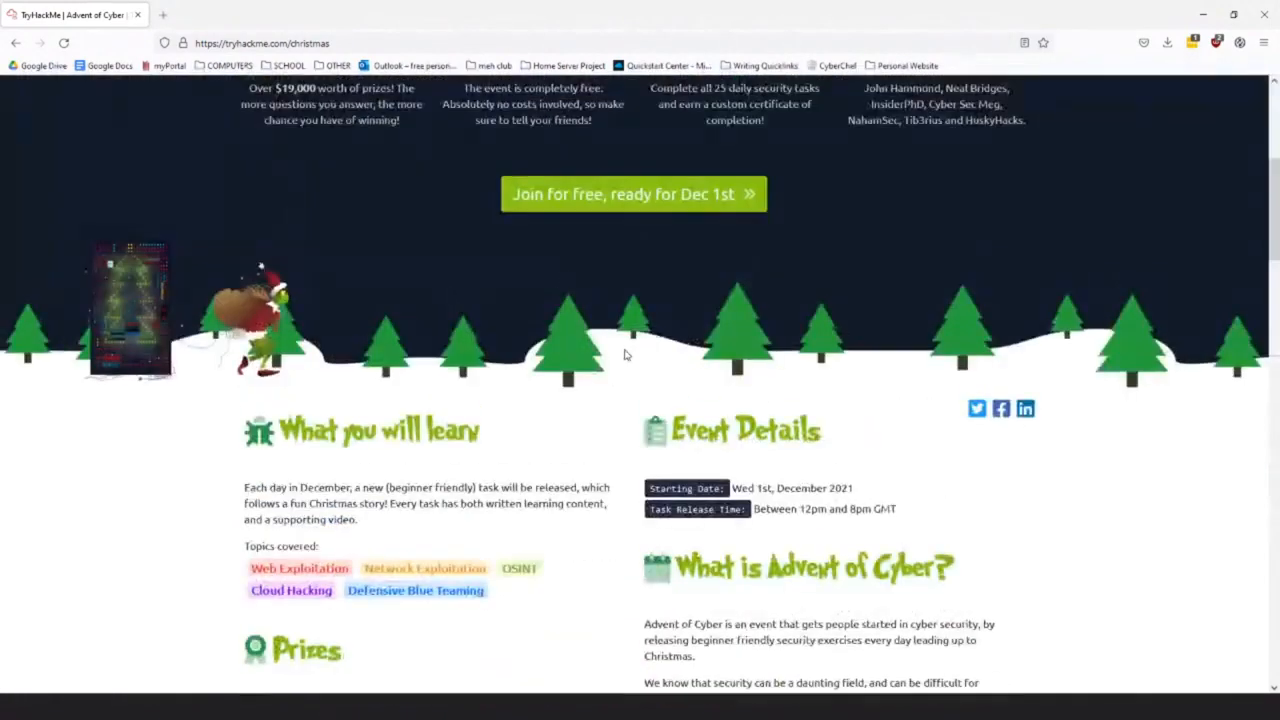
scroll(down, 3)
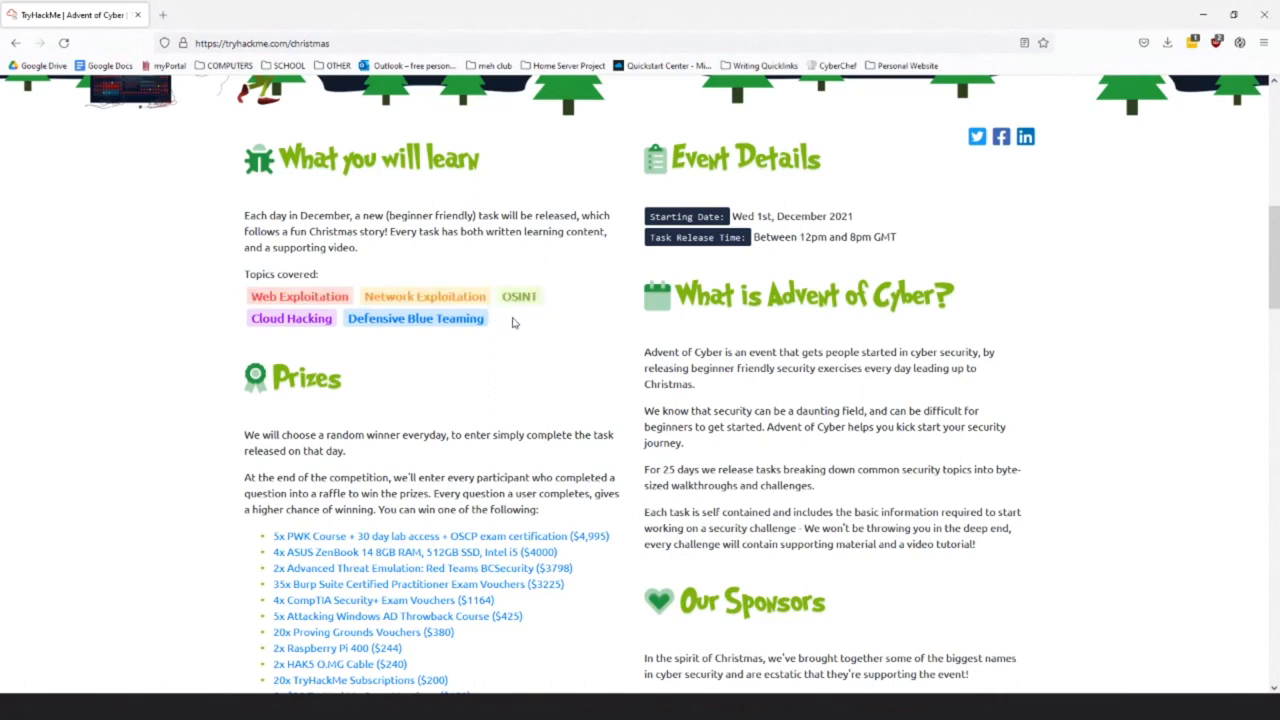
scroll(up, 3)
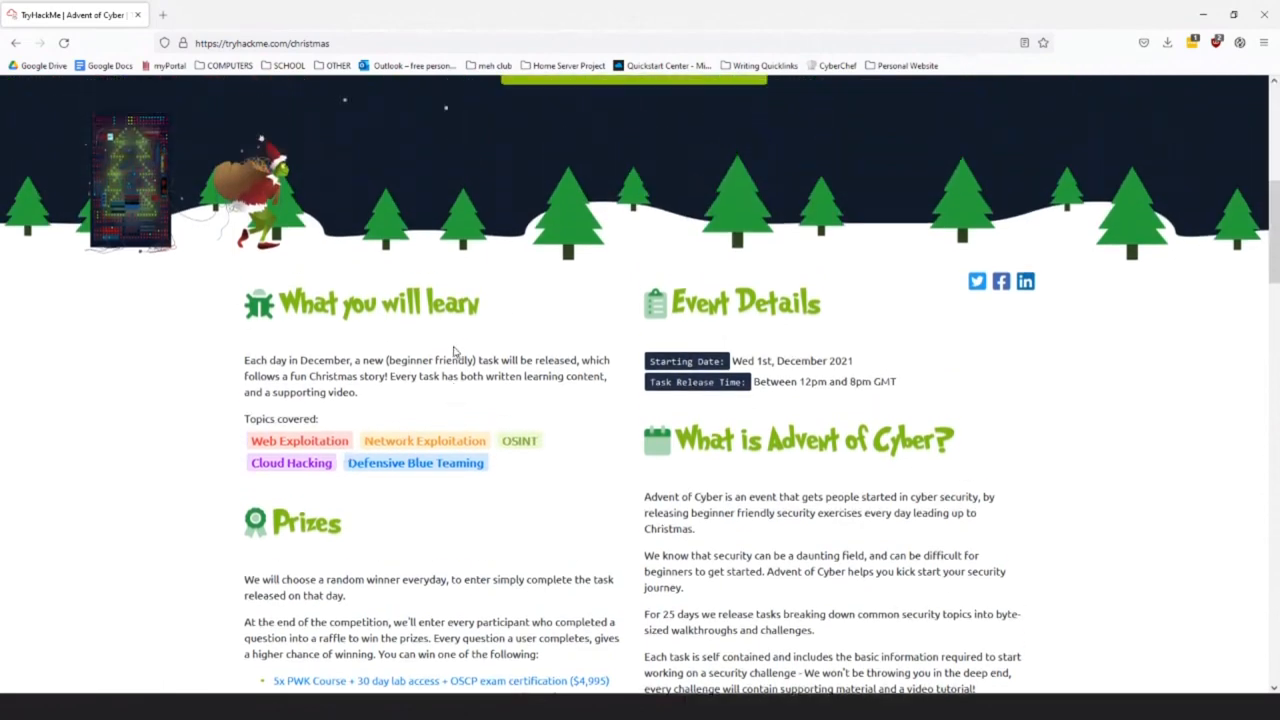
scroll(up, 3)
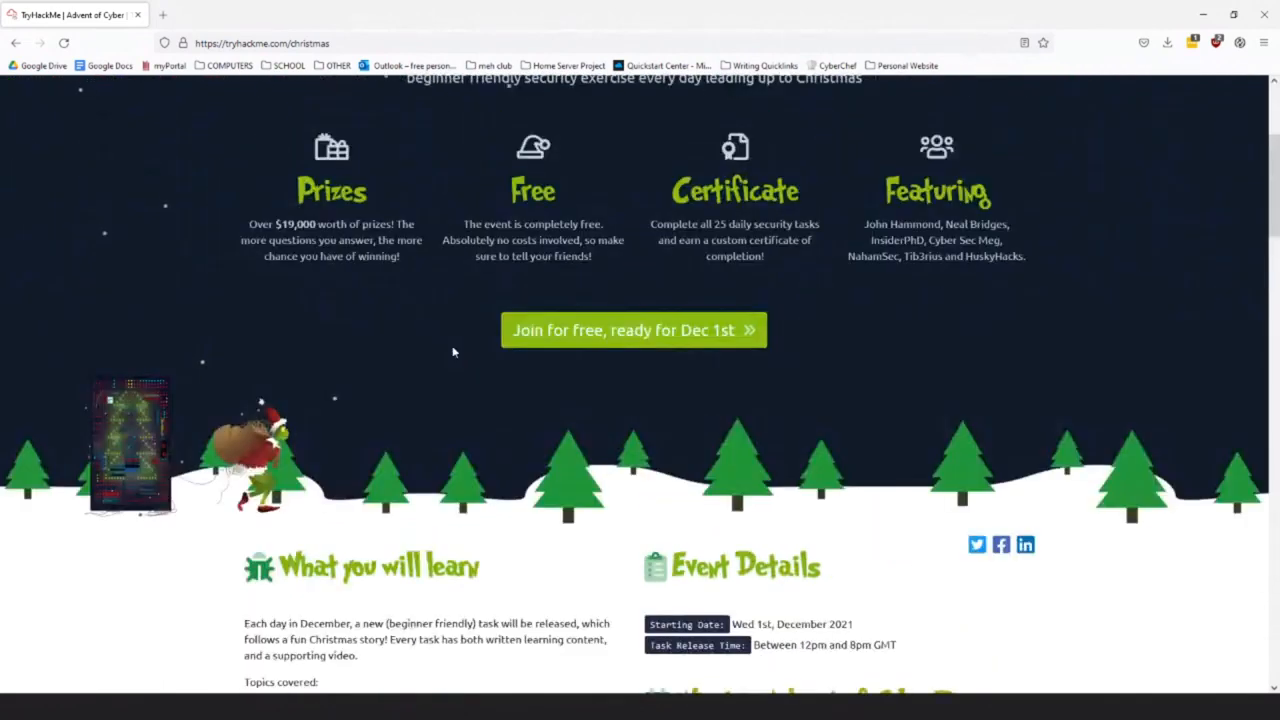
scroll(up, 3)
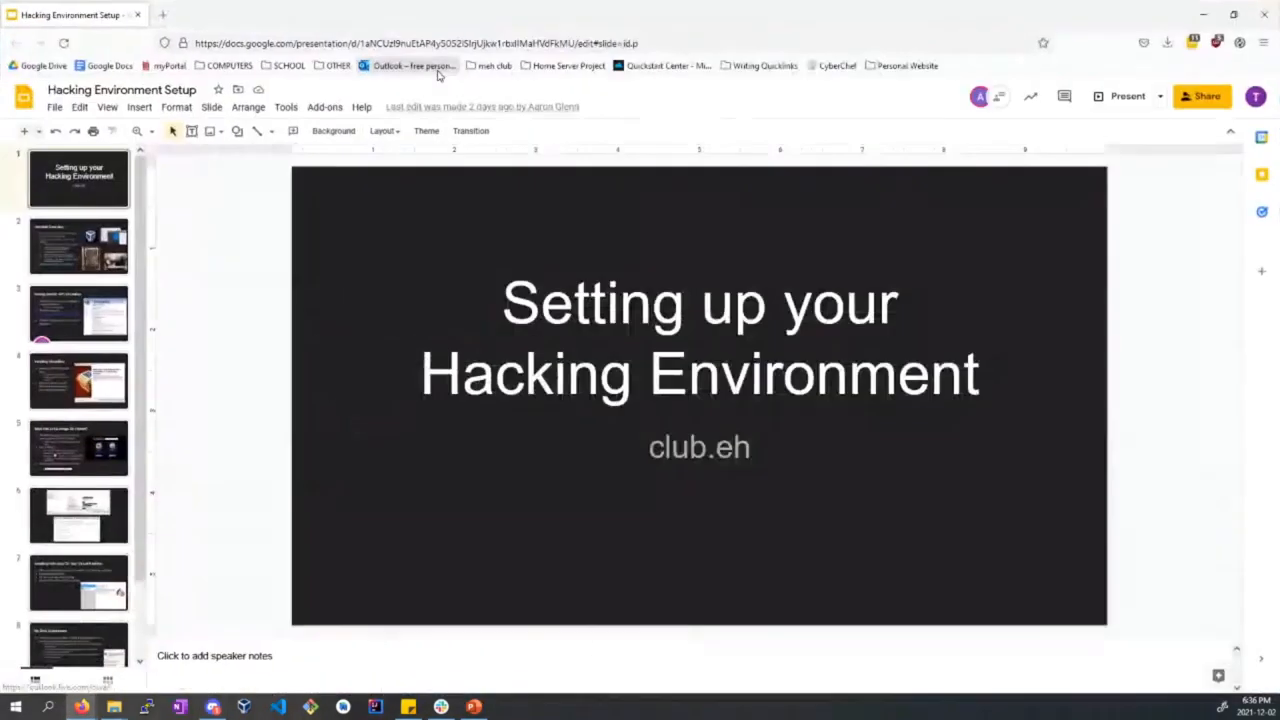
click(114, 108)
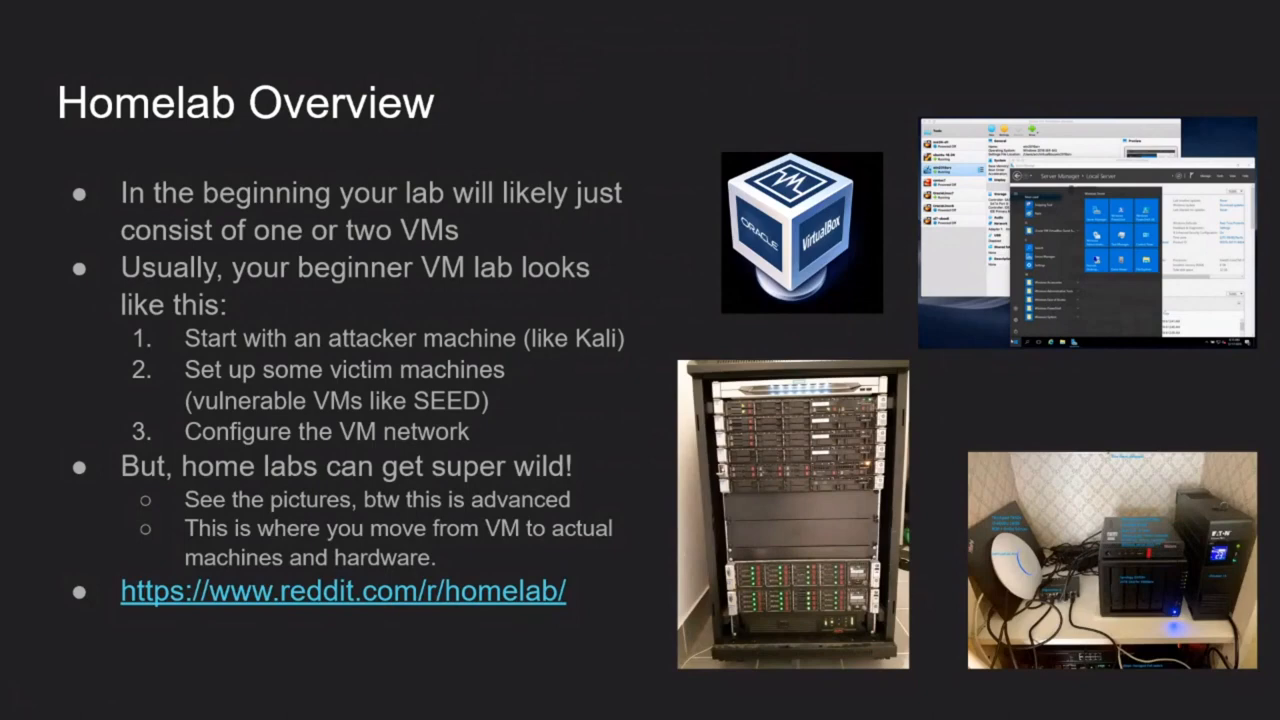
mouse_move(164, 172)
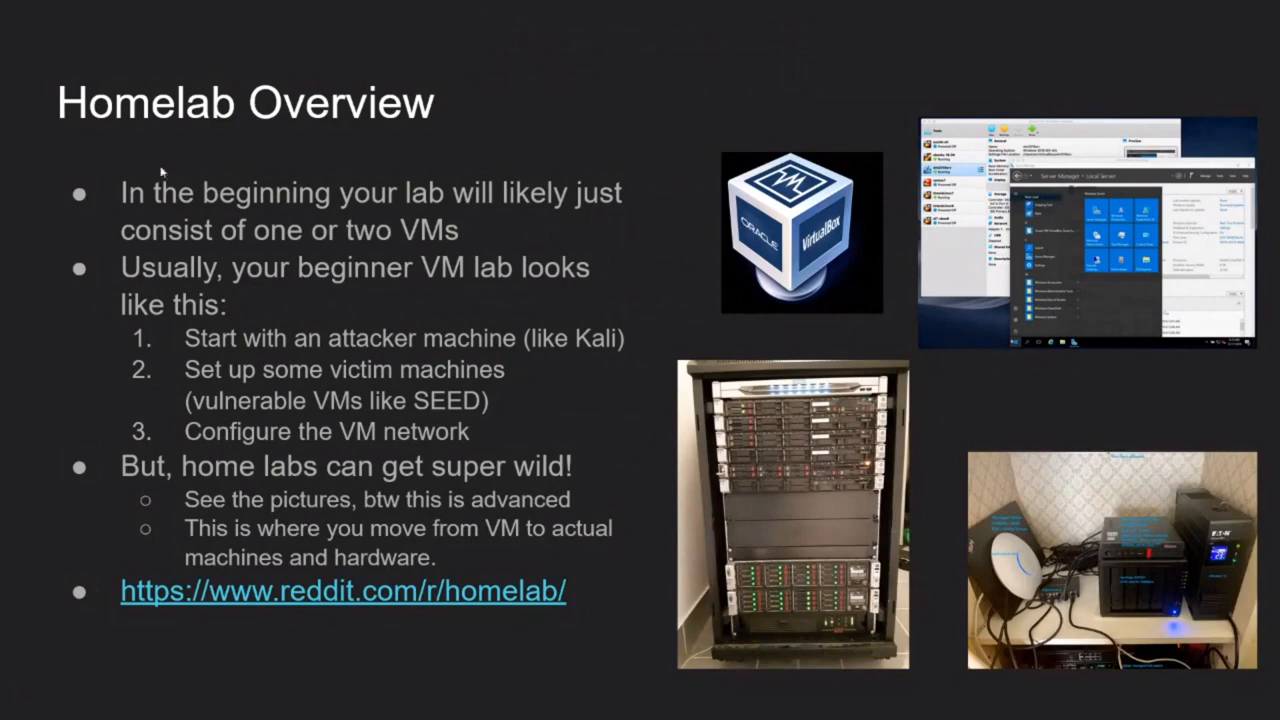
mouse_move(696, 284)
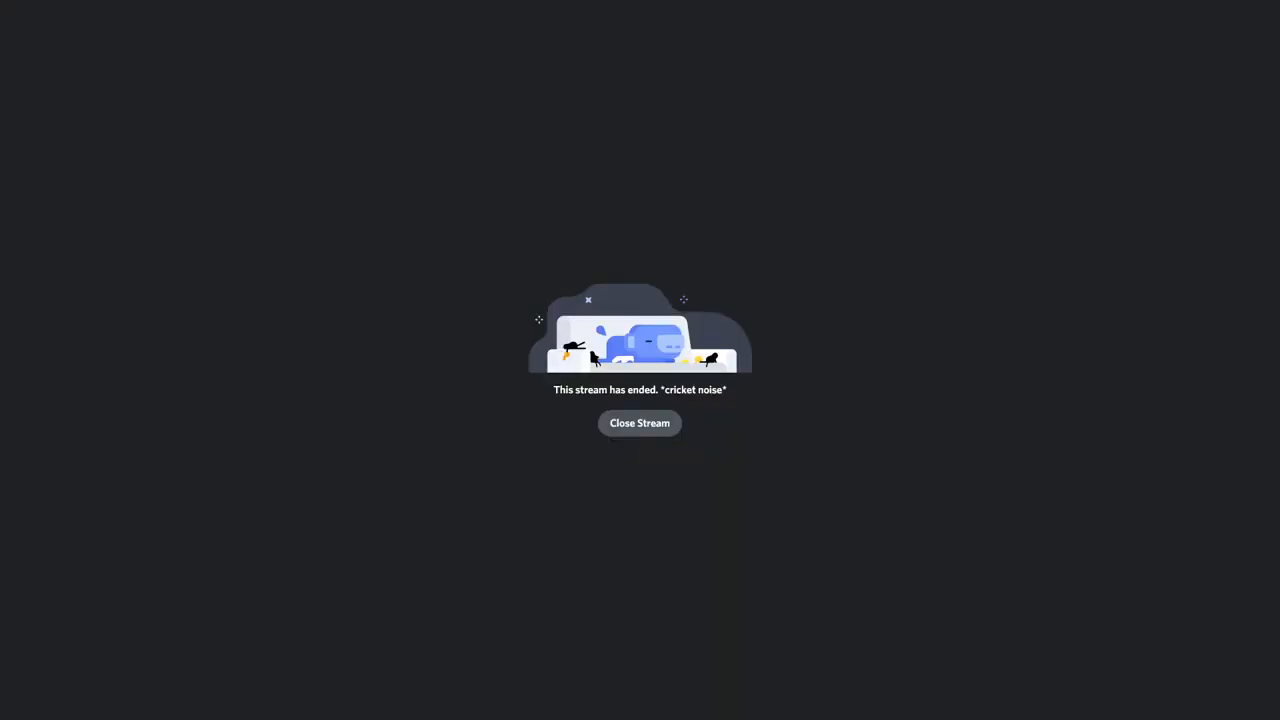
Close Discord's stream-ended view and return to the Getting Started with Virtualbox slide.
click(640, 424)
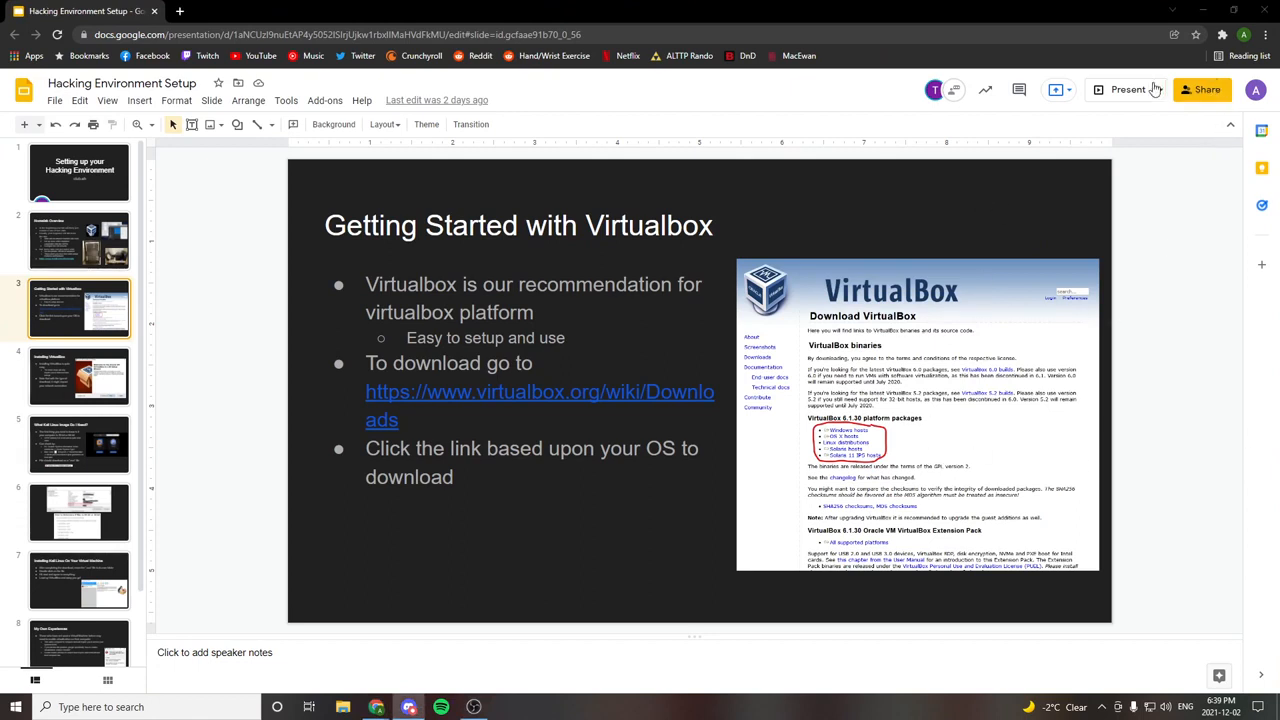
Start presenting the Getting Started with Virtualbox download slide full screen.
click(1128, 88)
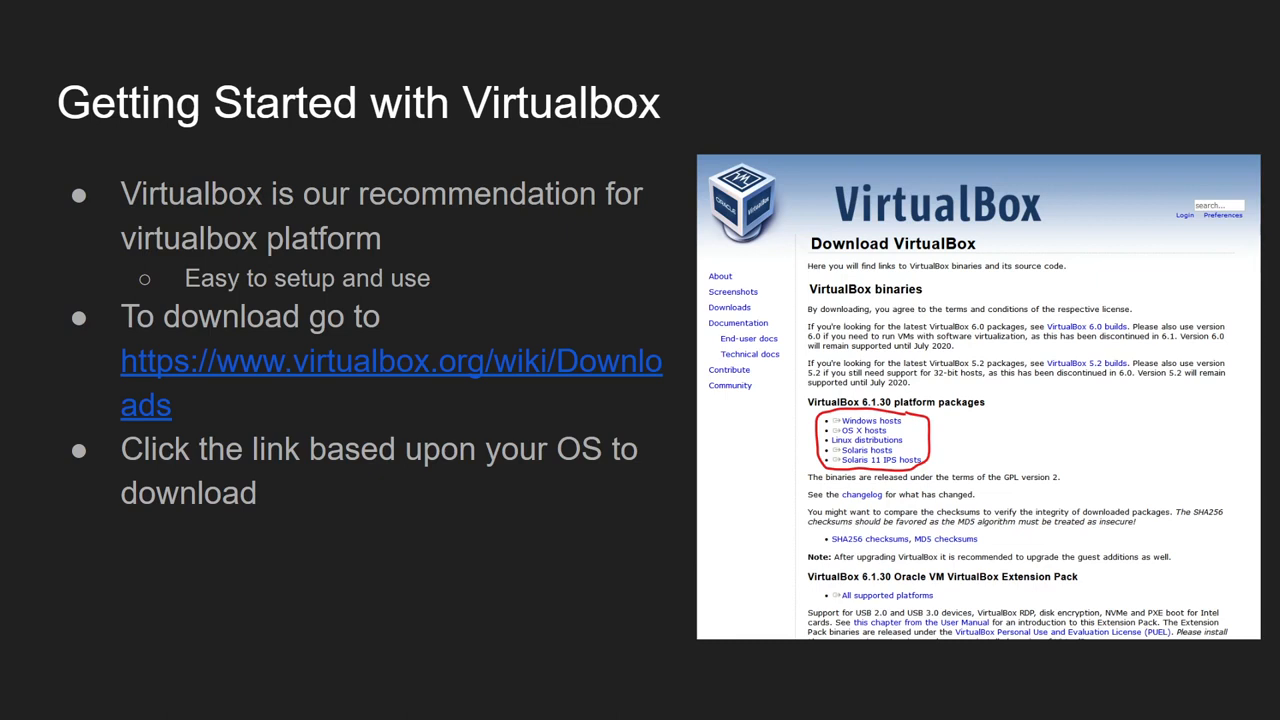
mouse_move(1004, 468)
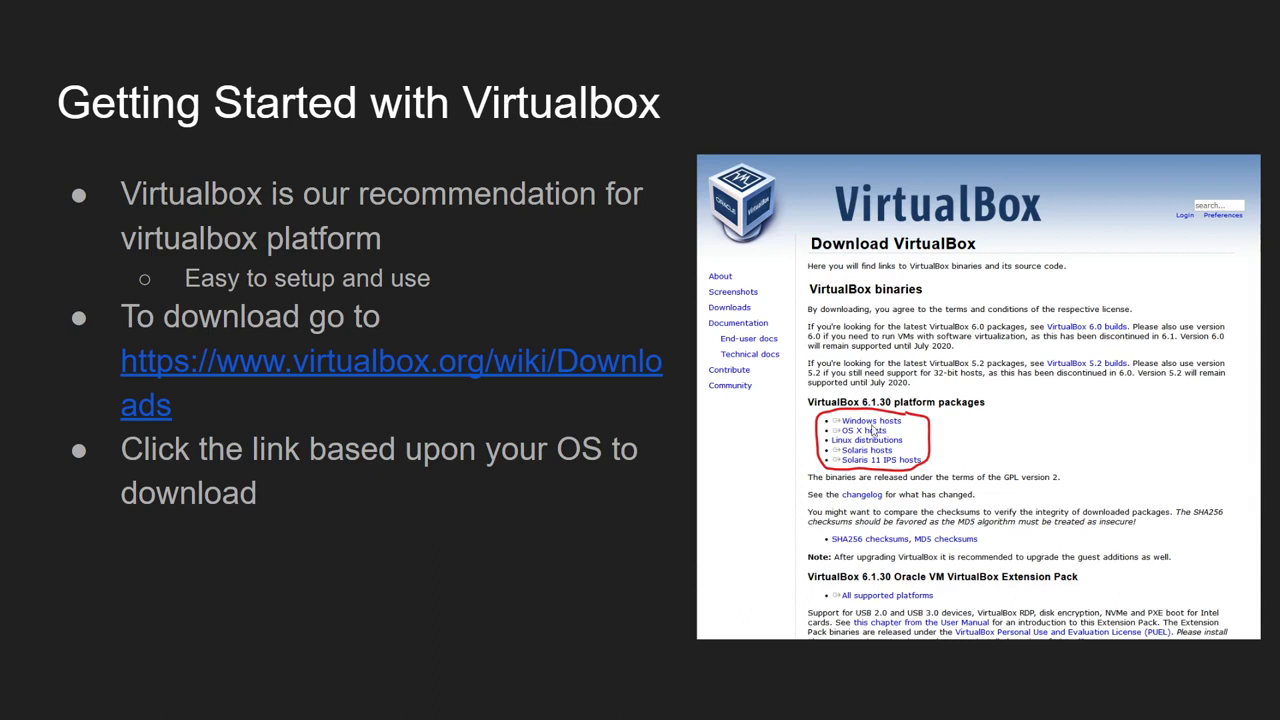
mouse_move(956, 464)
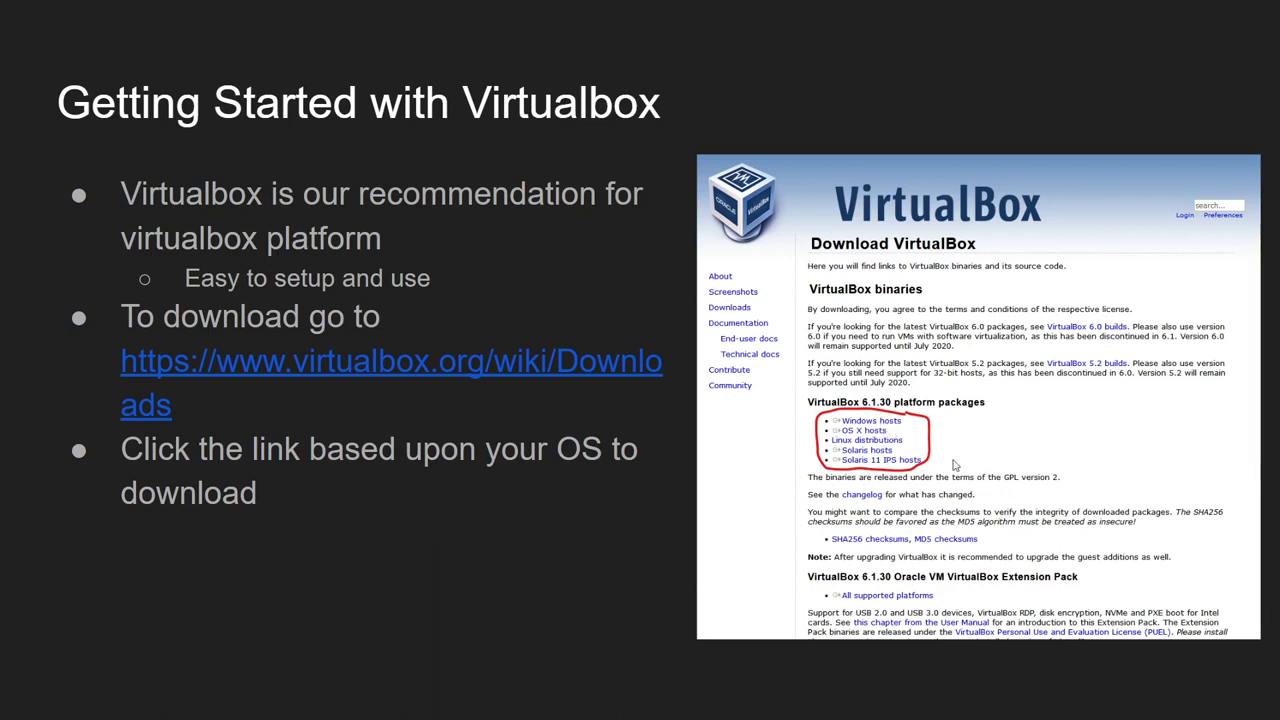
mouse_move(882, 528)
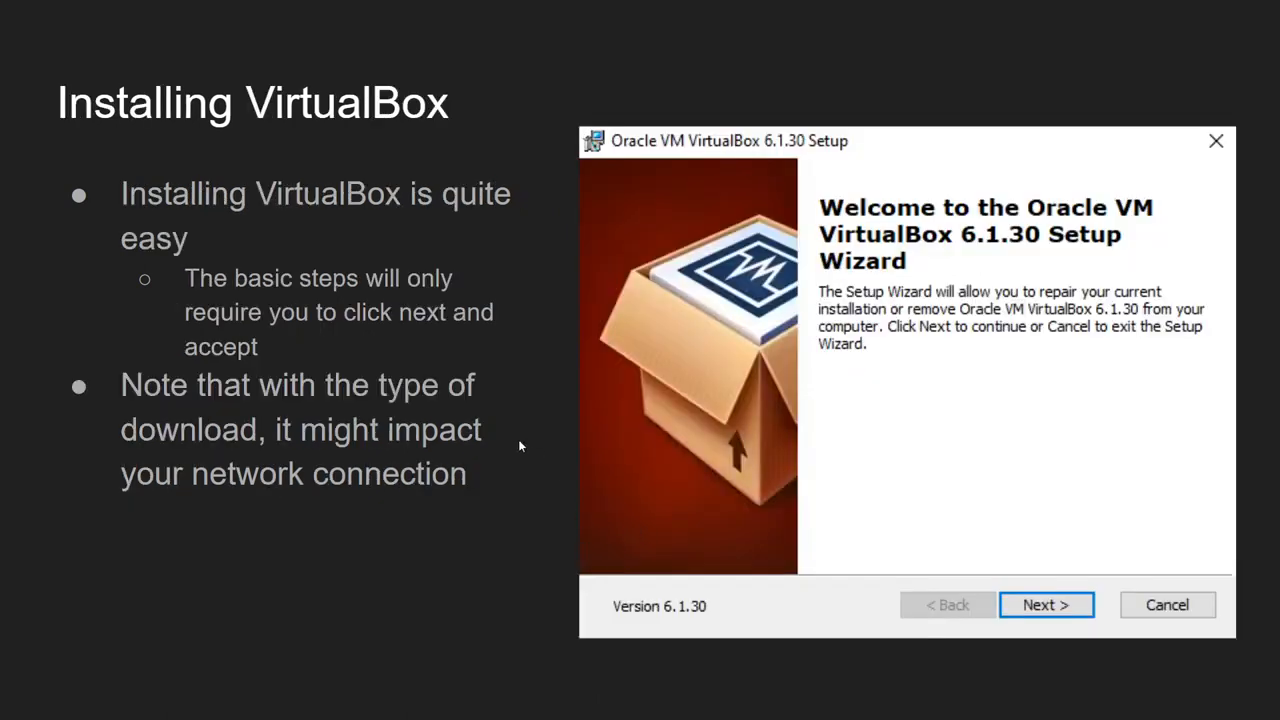
mouse_move(516, 442)
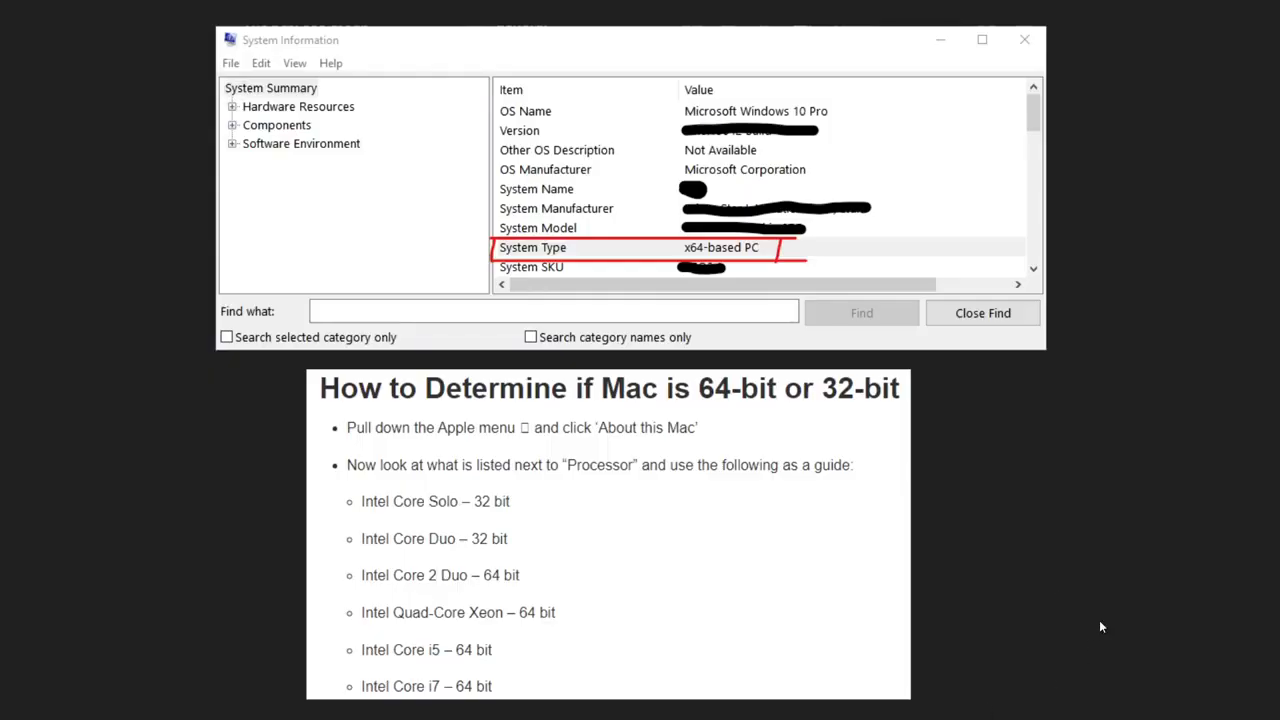
mouse_move(792, 272)
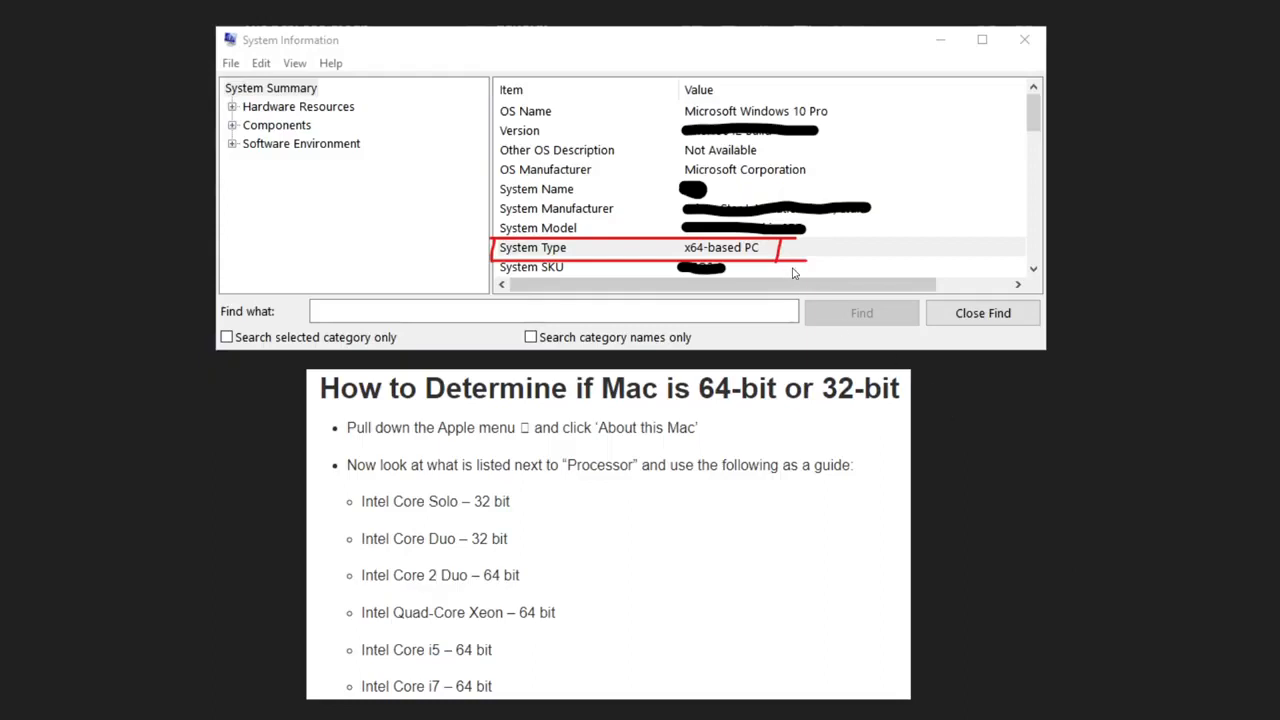
mouse_move(468, 234)
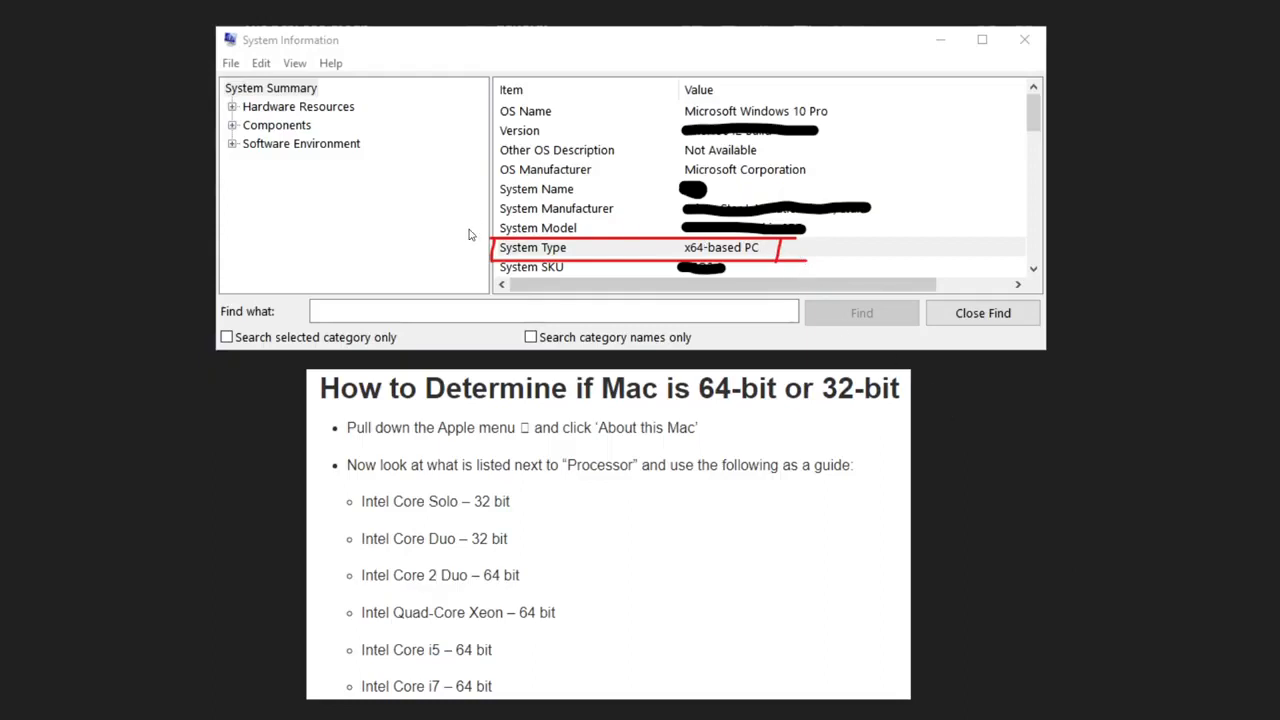
mouse_move(716, 256)
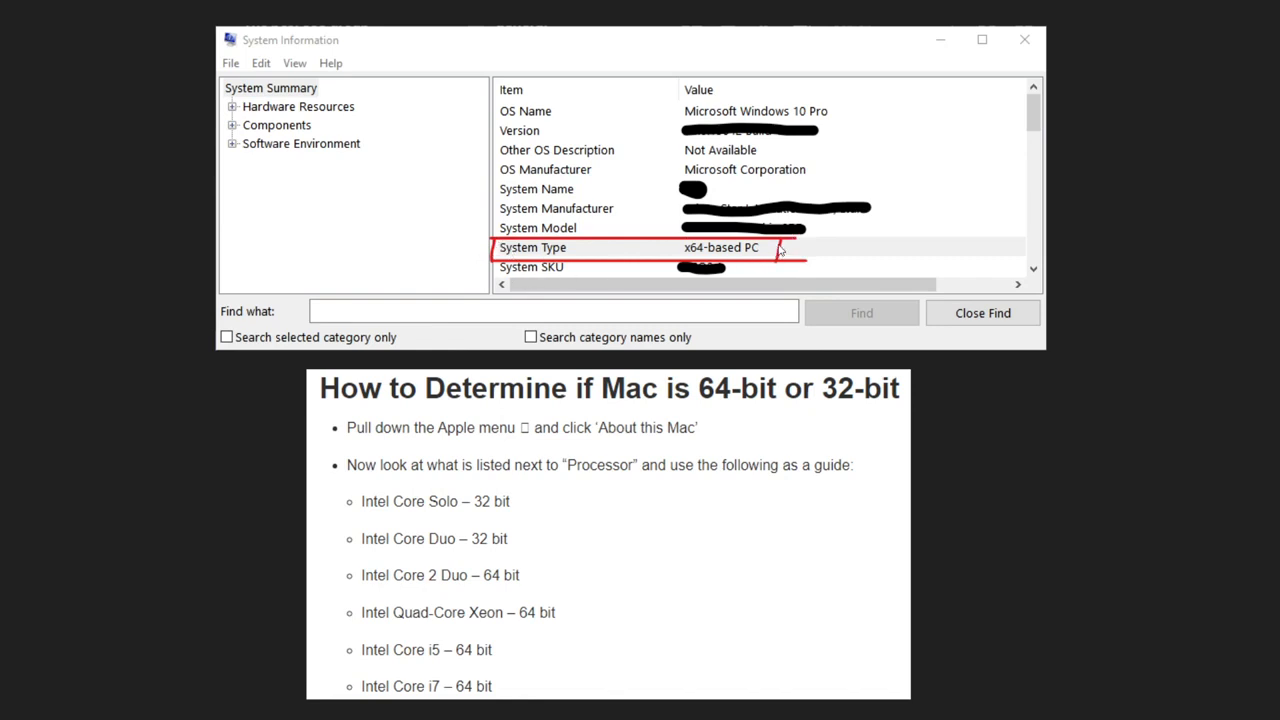
mouse_move(700, 248)
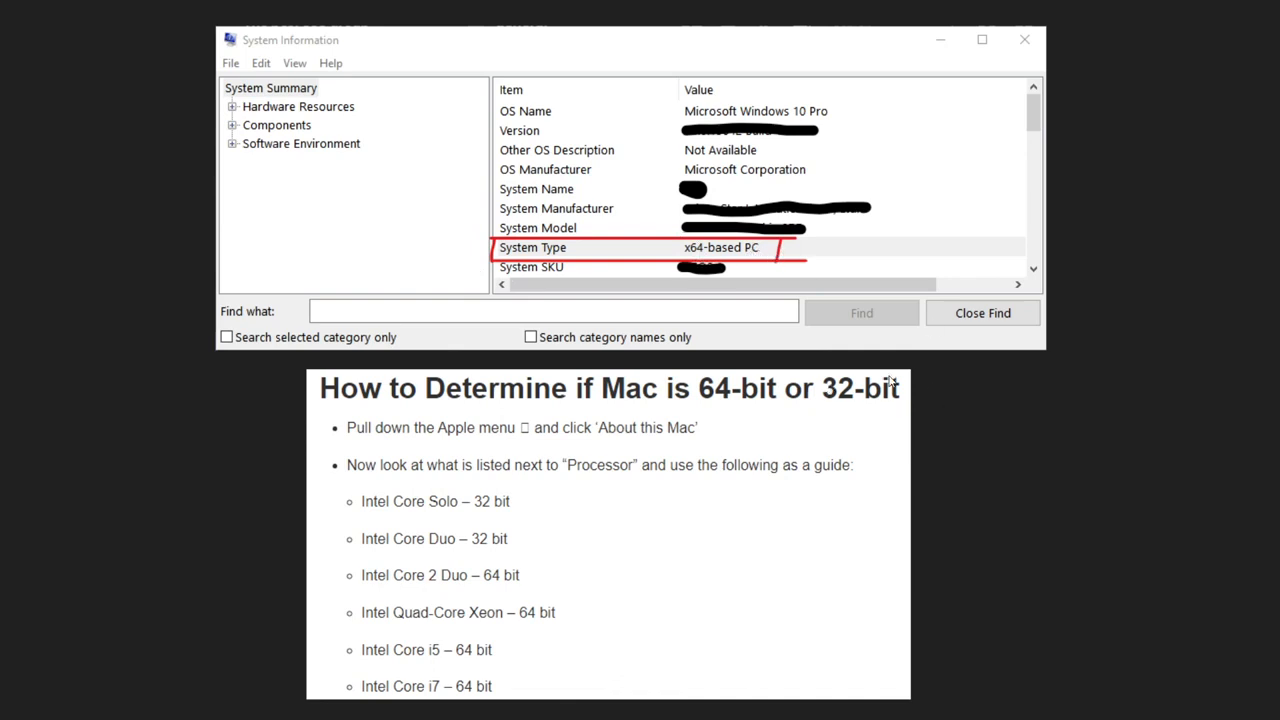
mouse_move(512, 478)
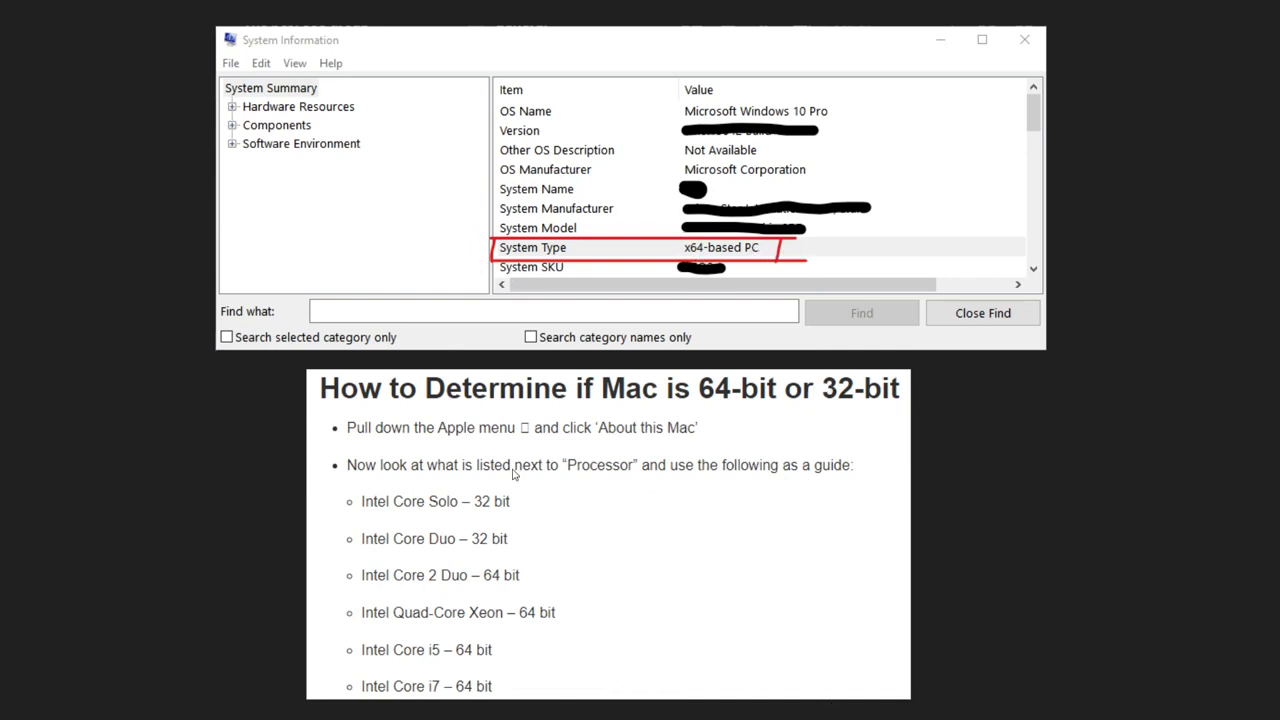
mouse_move(580, 620)
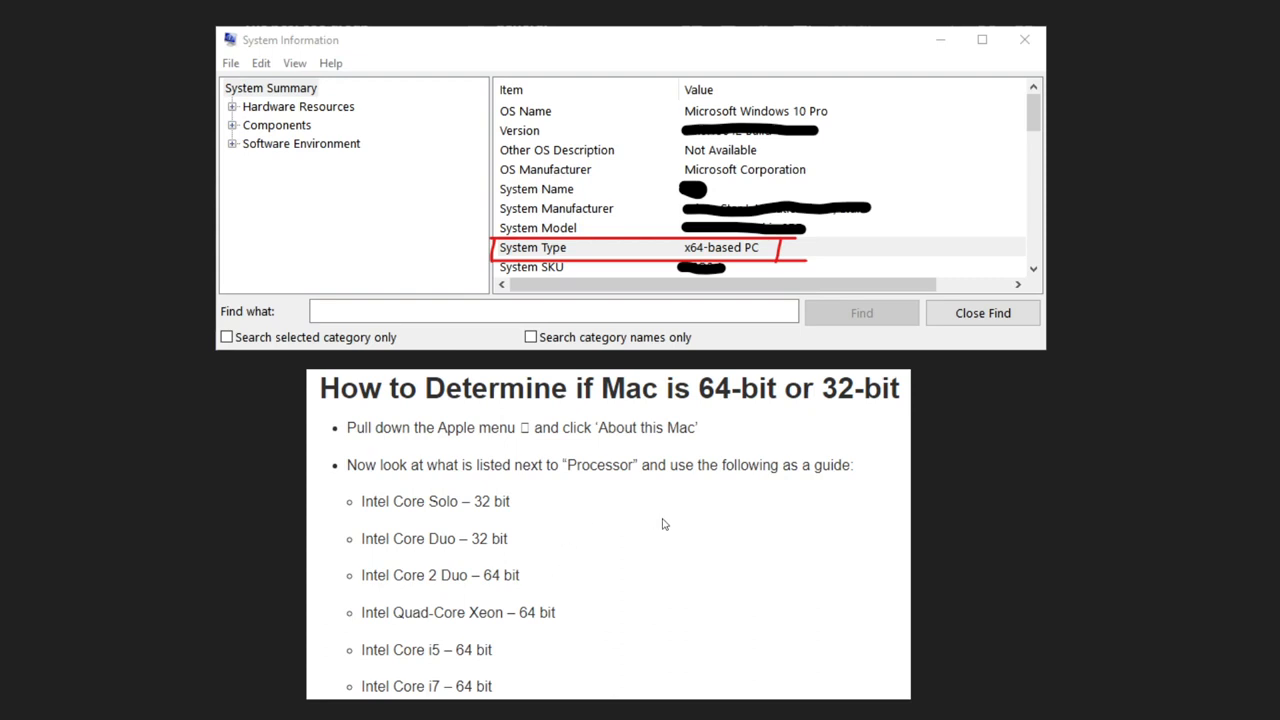
mouse_move(1032, 436)
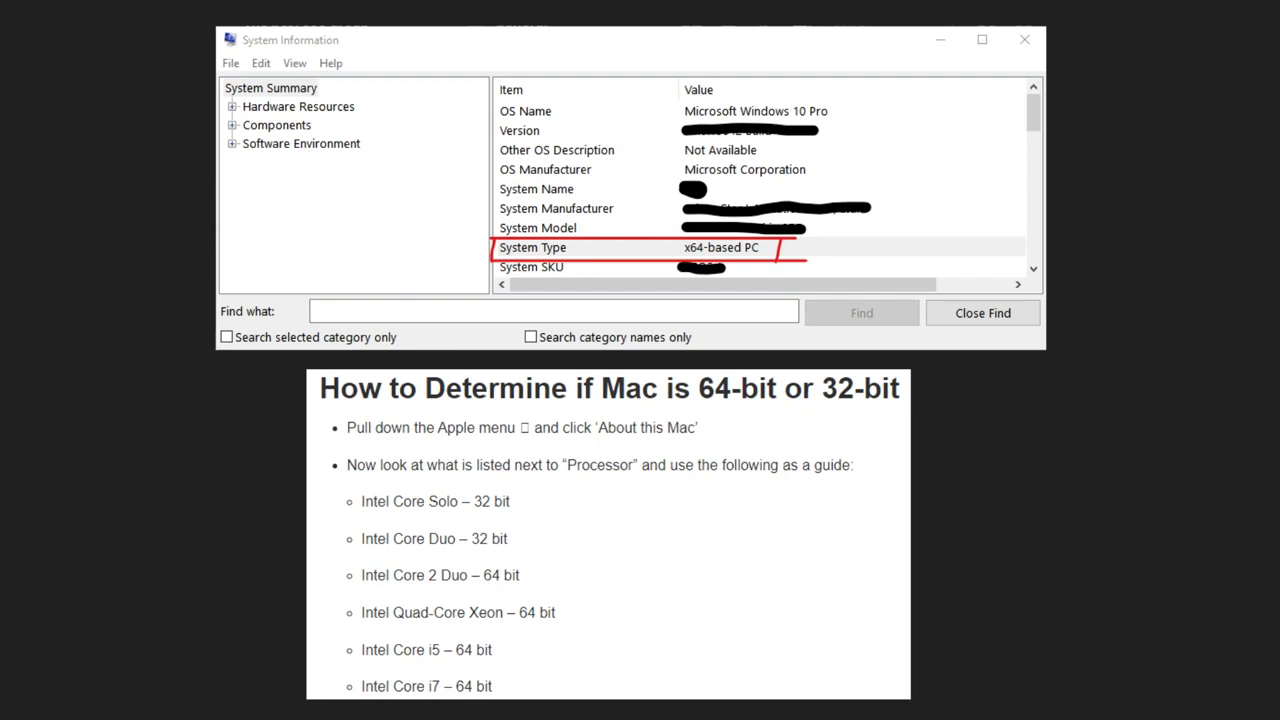
mouse_move(1048, 508)
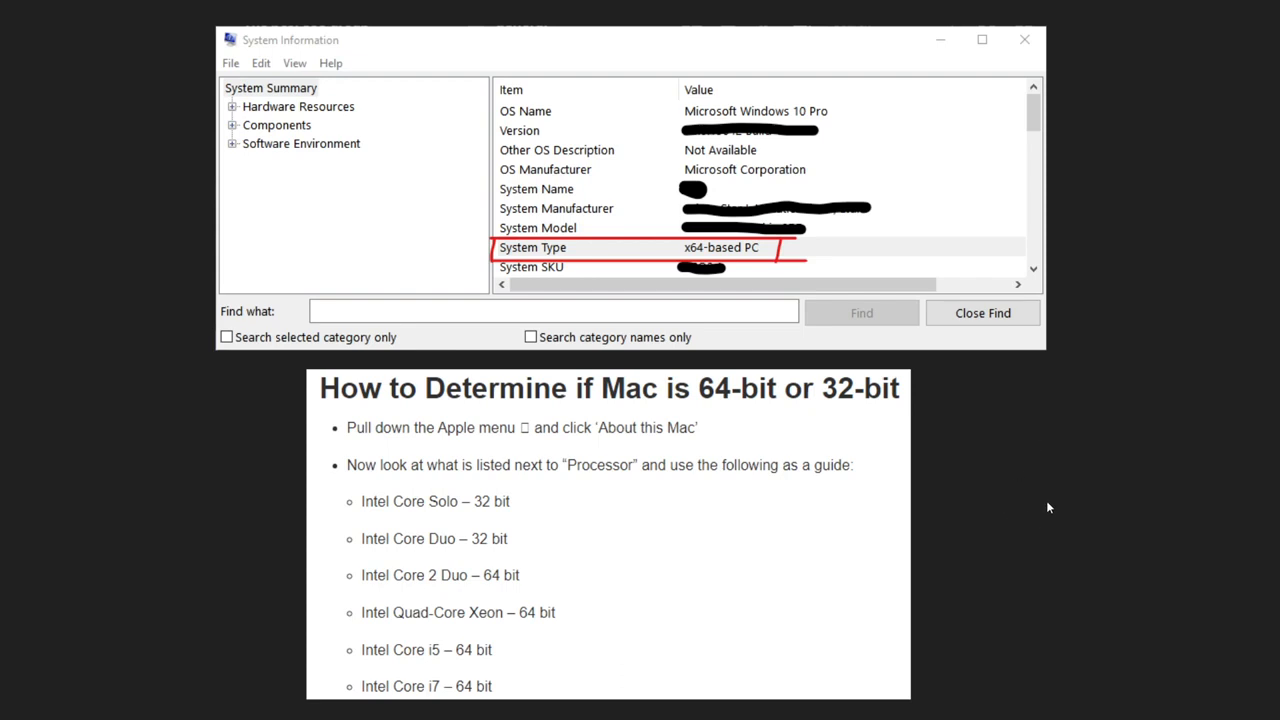
mouse_move(1080, 470)
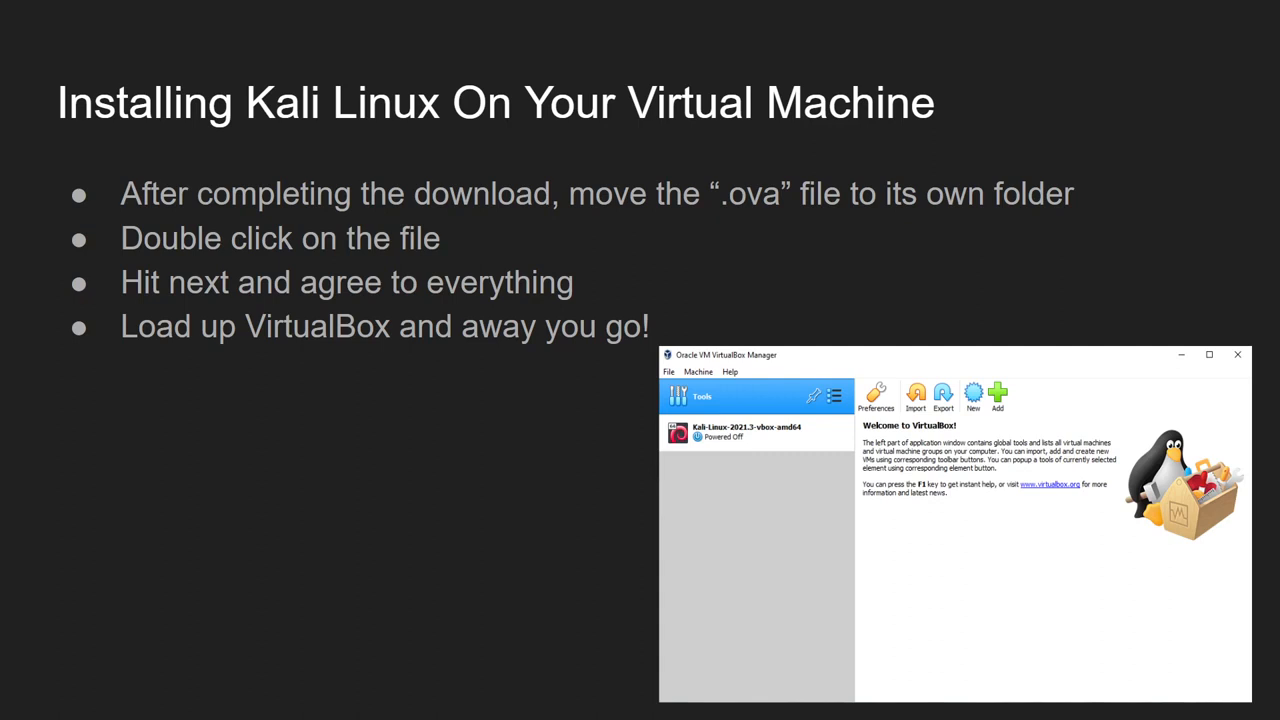
mouse_move(748, 442)
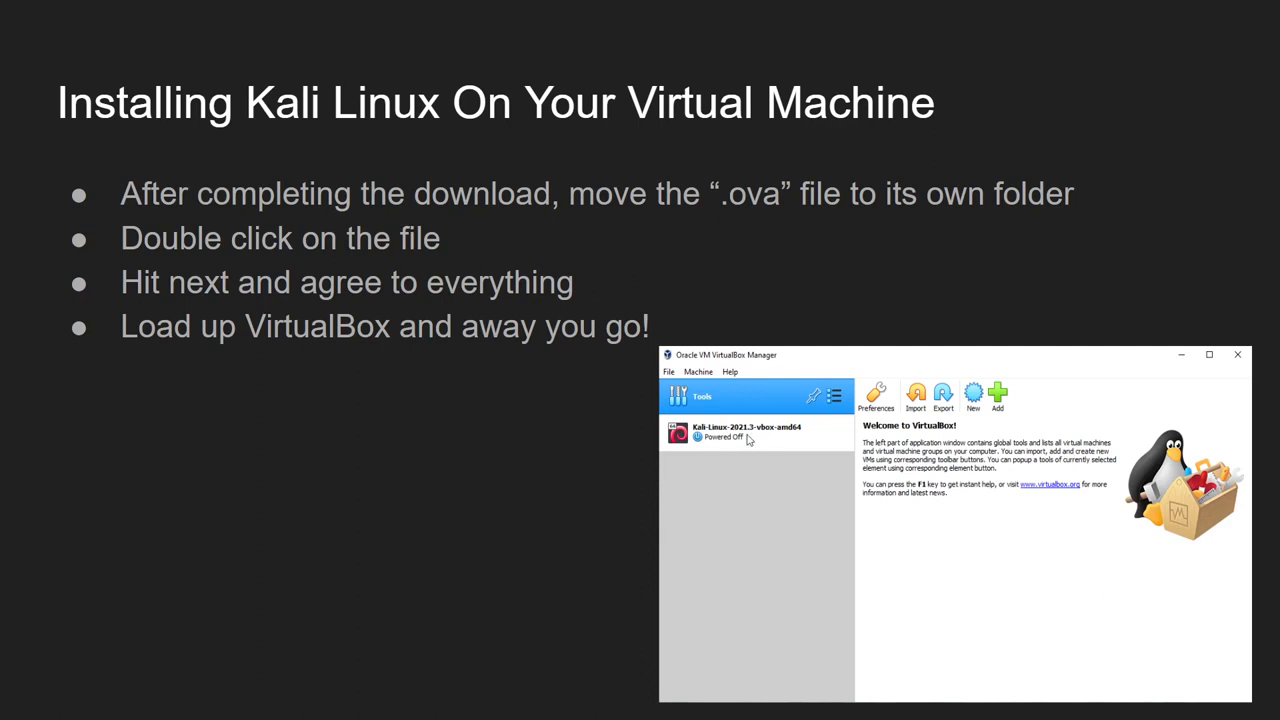
mouse_move(750, 440)
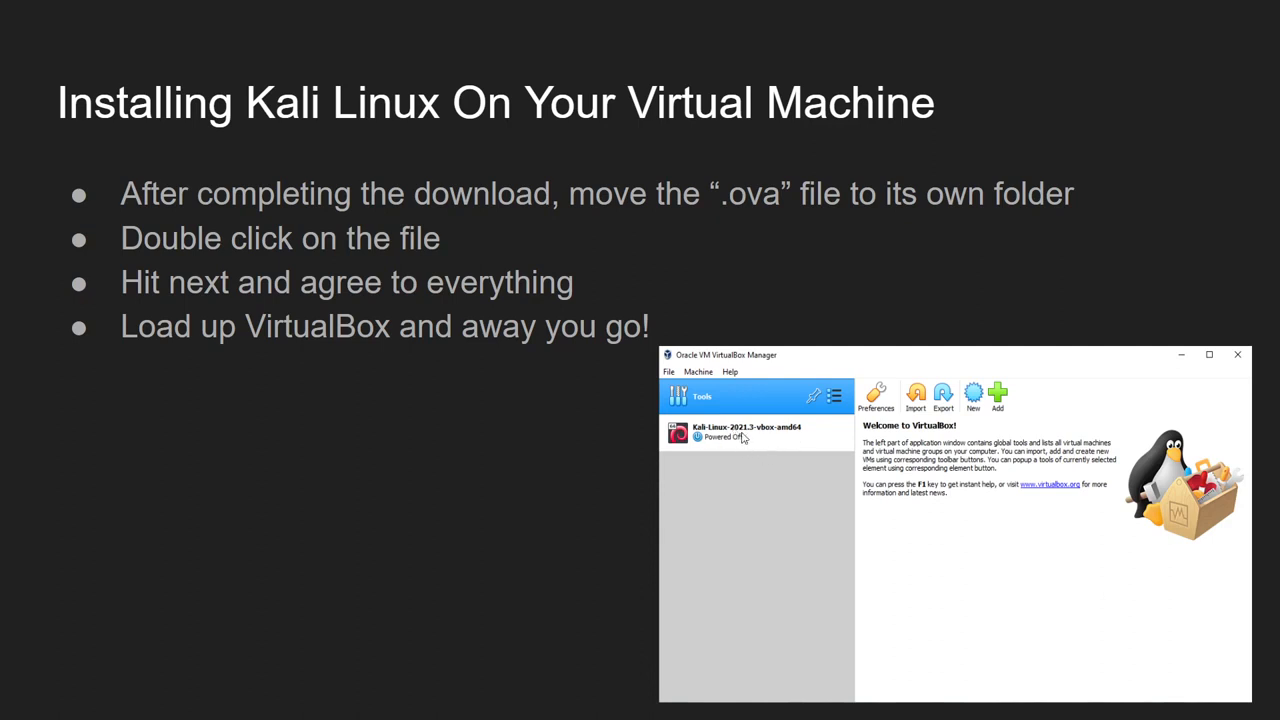
mouse_move(788, 452)
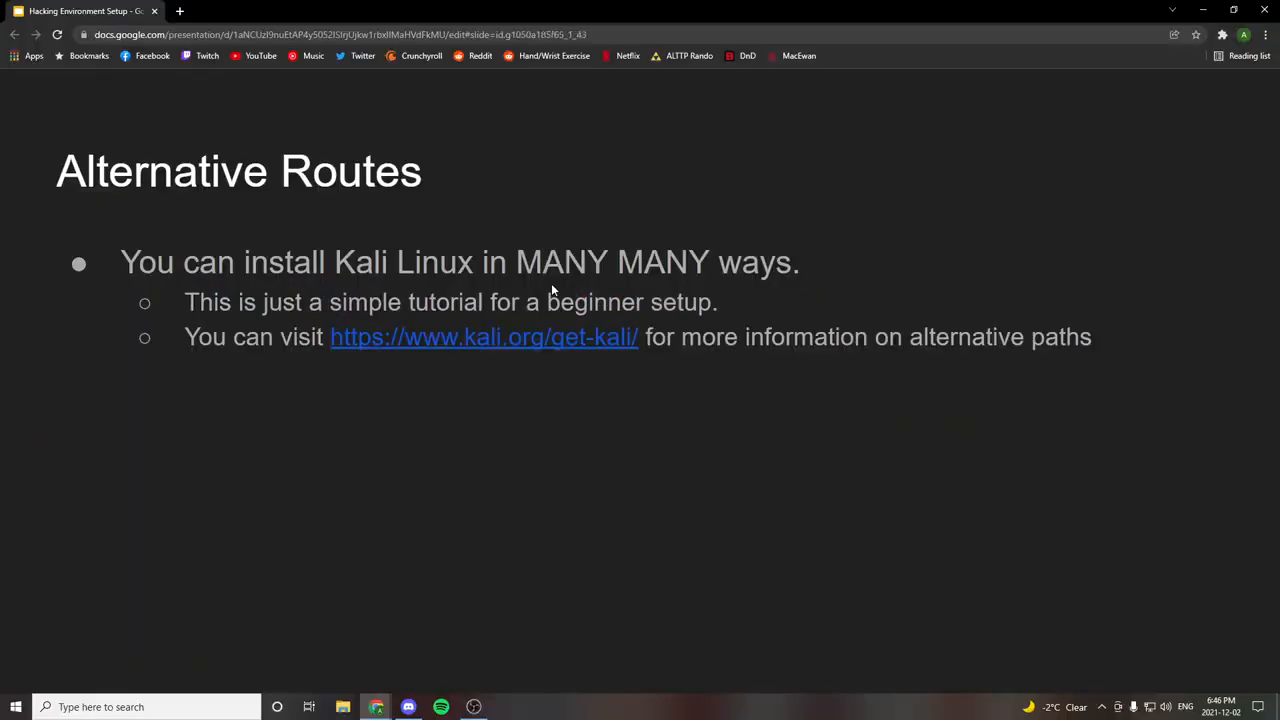
Exit the full-screen presentation from the Alternative Routes slide.
key(Escape)
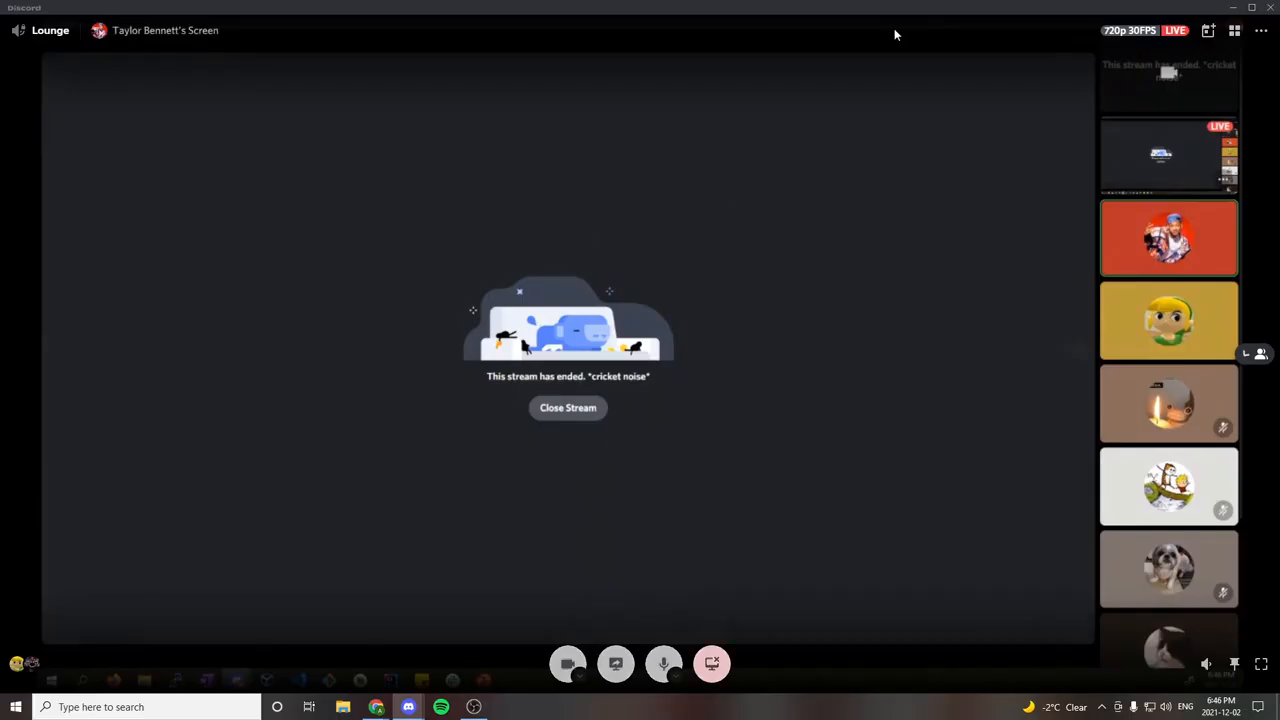
mouse_move(1248, 356)
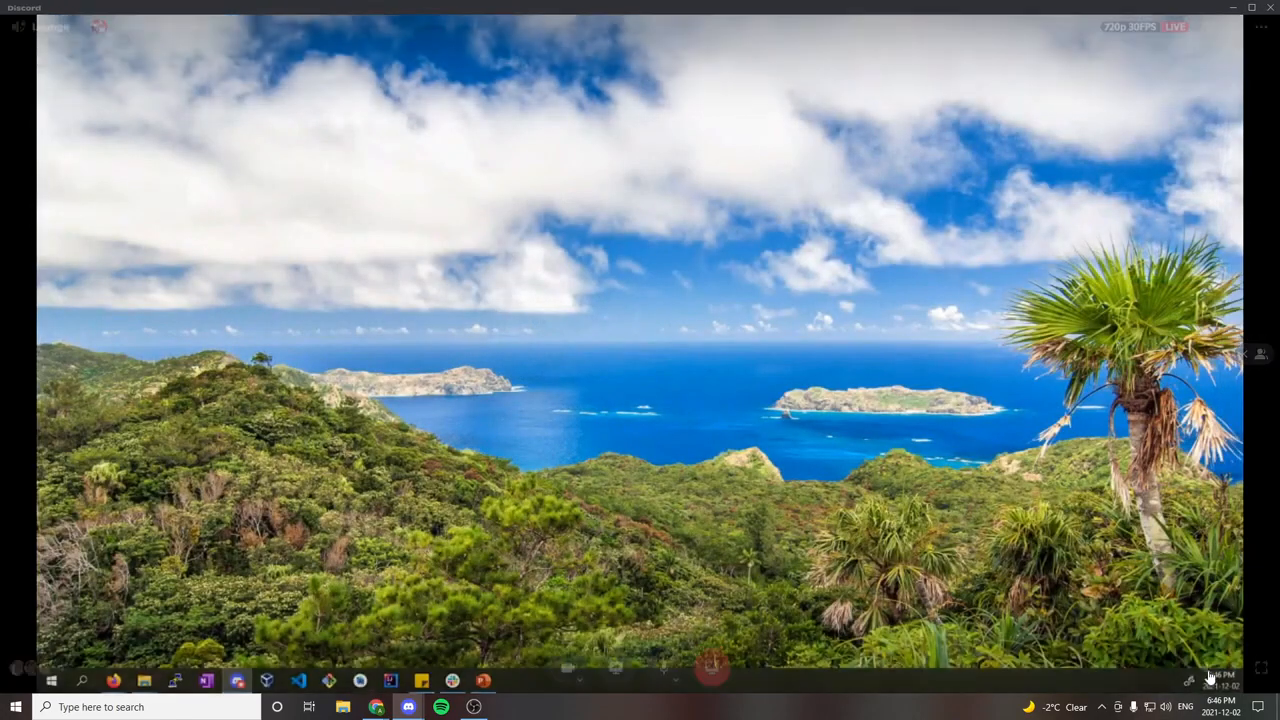
Restart the Lounge screen share showing the VMWARE vs. VIRTUAL BOX PowerPoint deck.
click(492, 676)
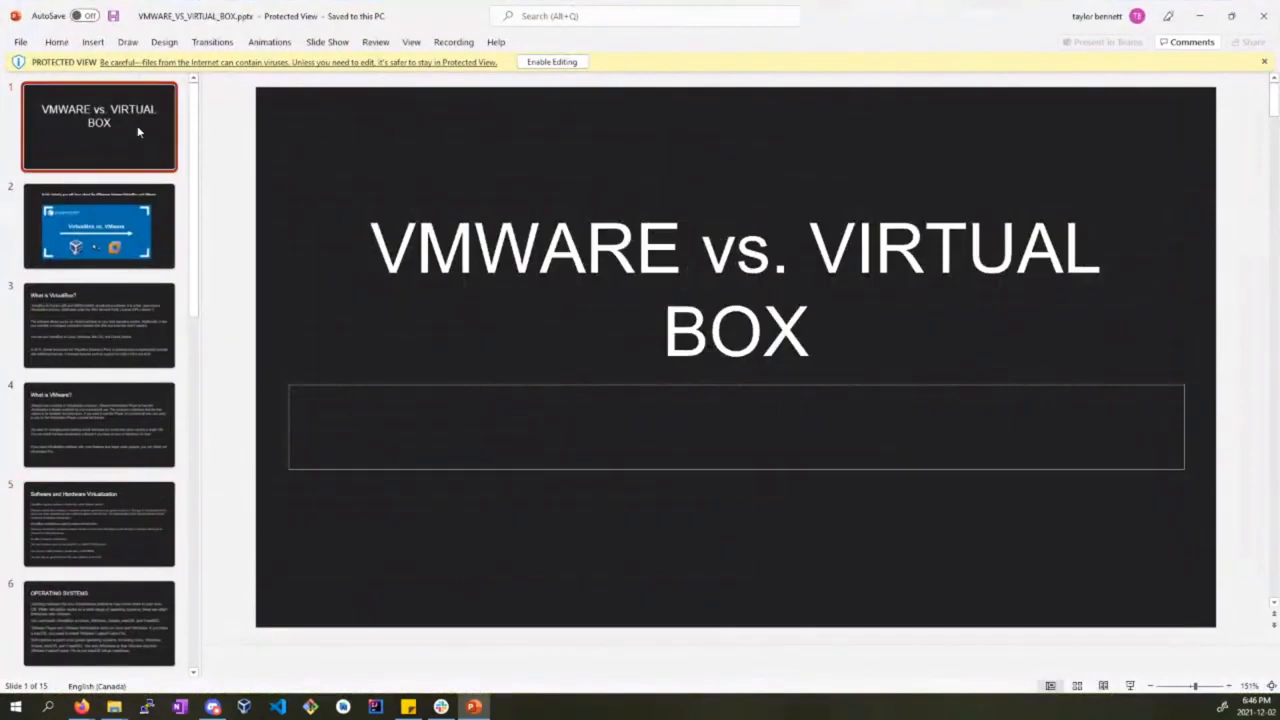
mouse_move(100, 66)
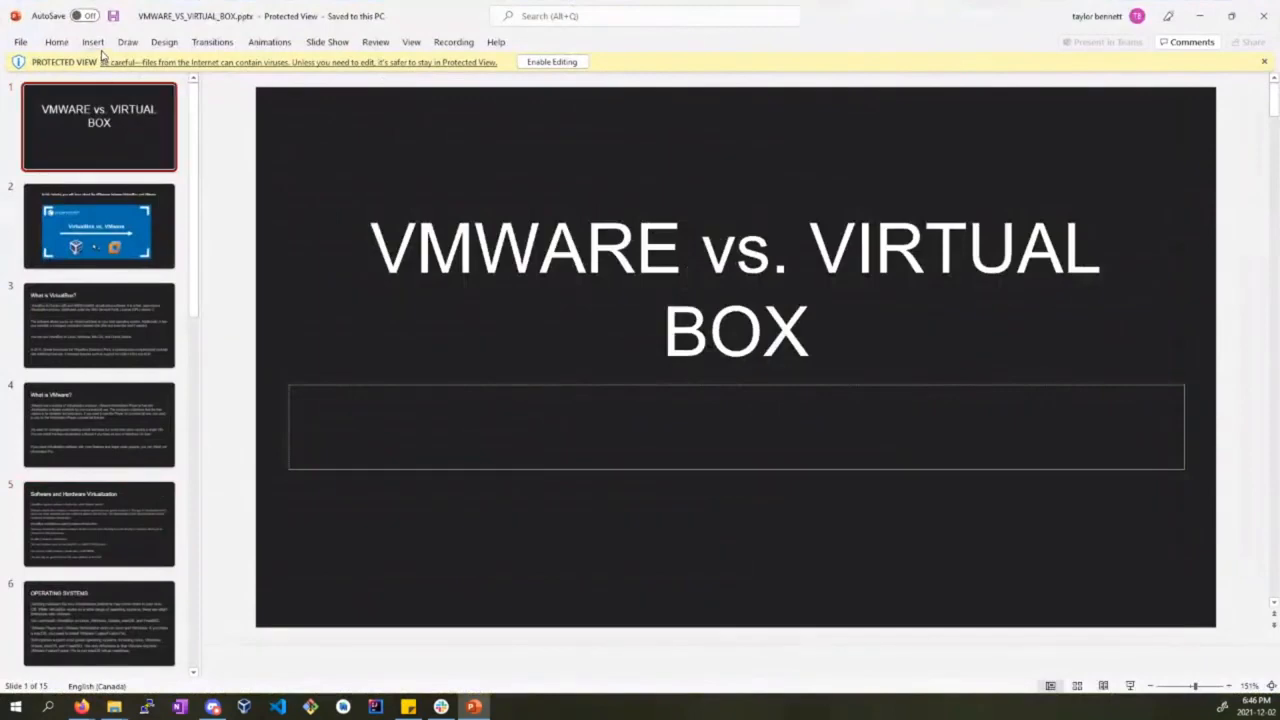
Show the Slide Show ribbon options for the VMWARE vs. VIRTUAL BOX deck.
click(410, 42)
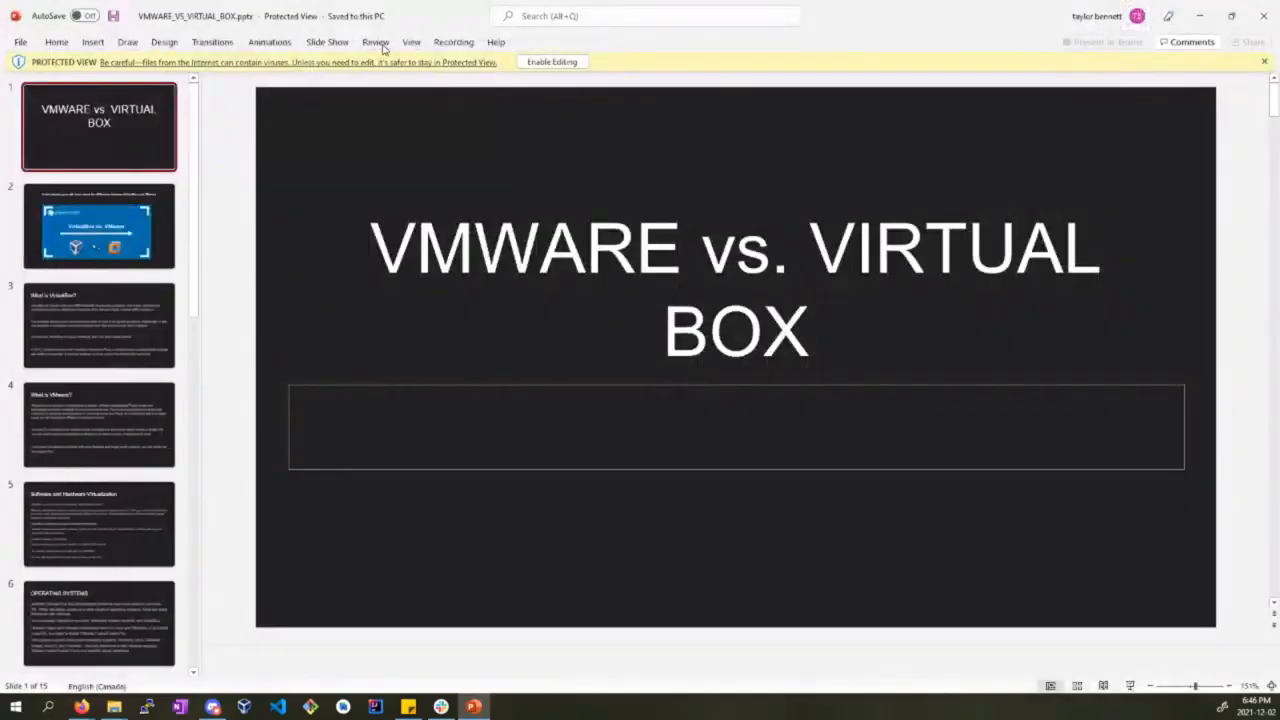
click(326, 42)
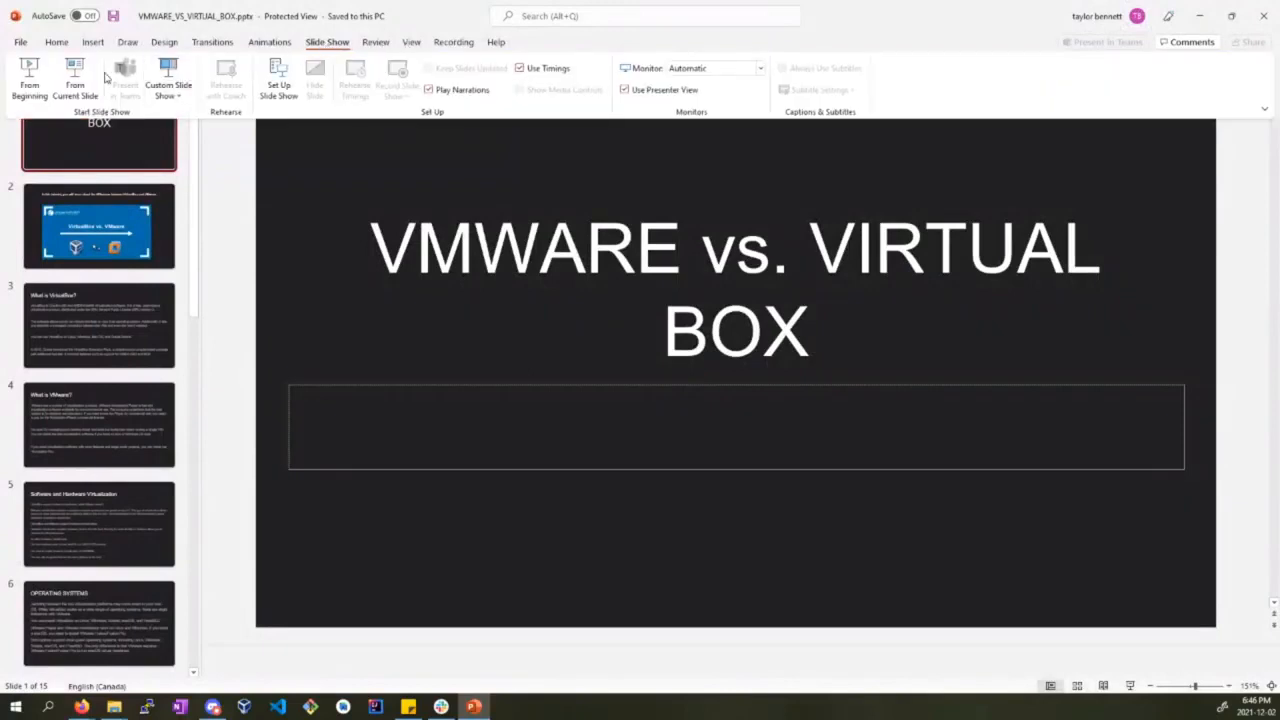